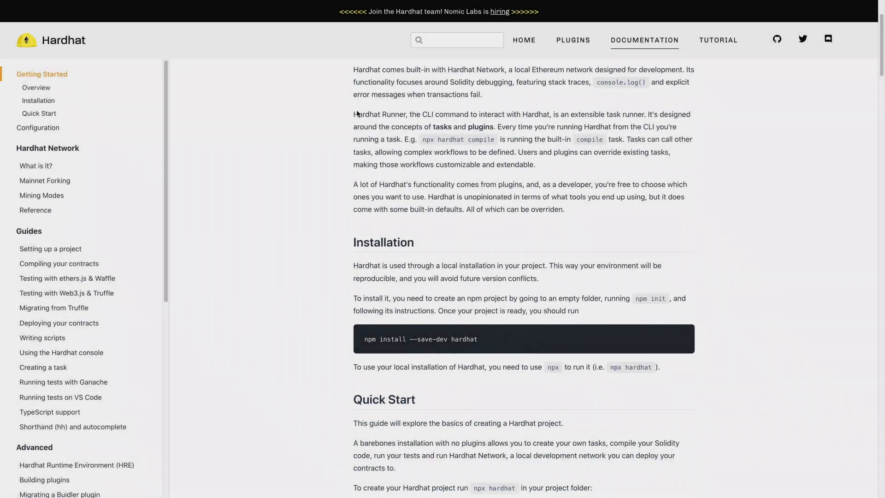
- Scroll the Hardhat Getting Started guide past tasks, compiling and testing to Deploying your contracts
scroll(down, 3)
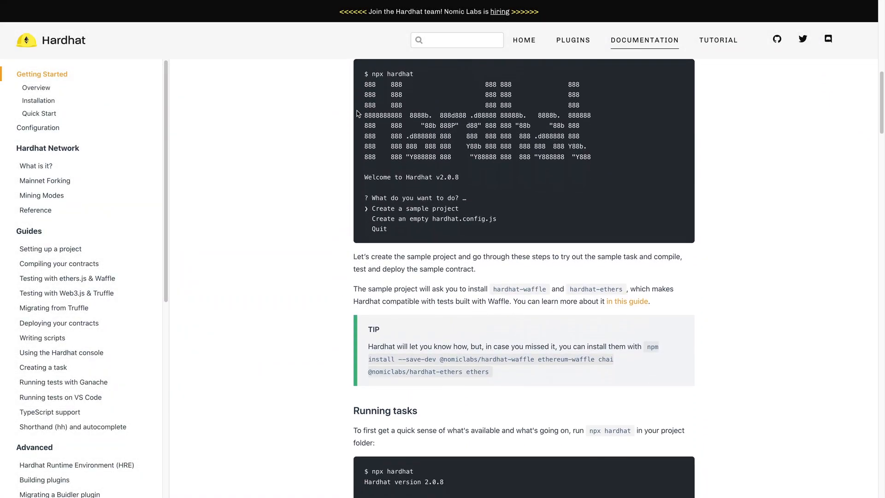
scroll(down, 3)
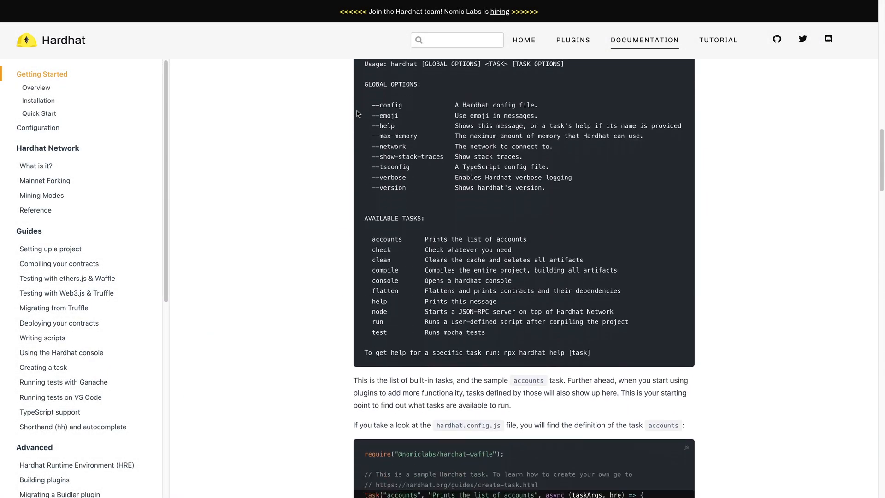
scroll(down, 3)
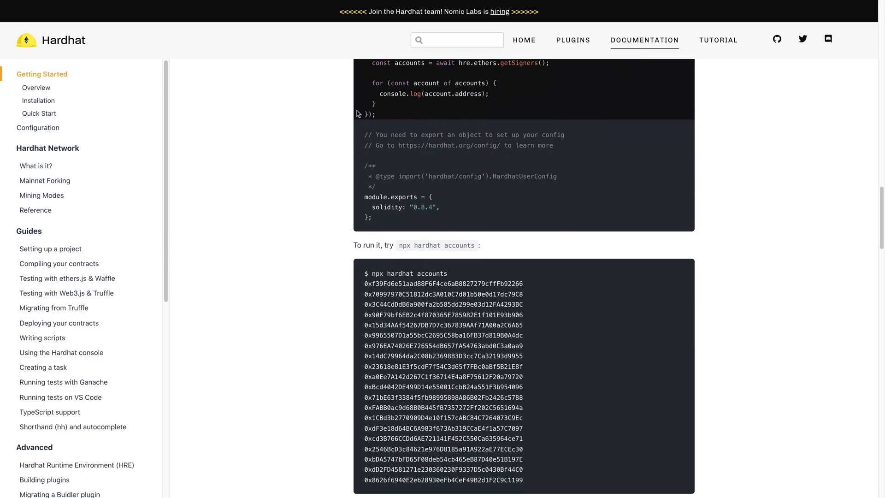
scroll(down, 3)
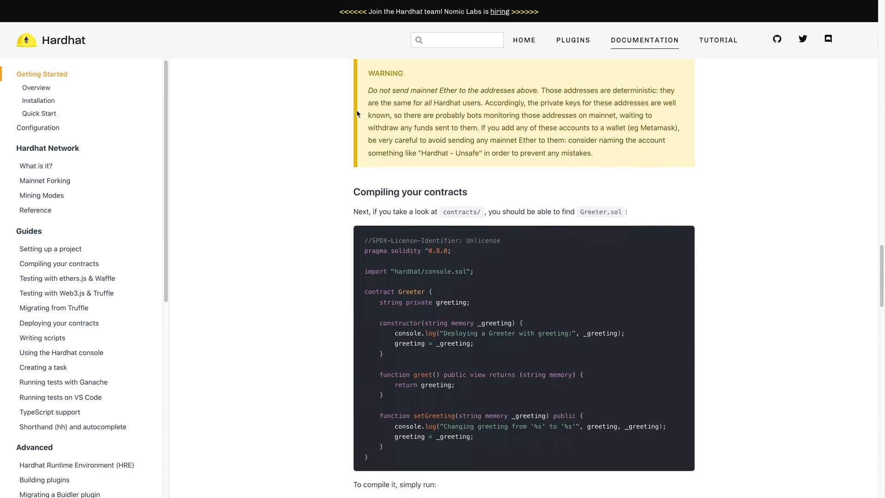
scroll(down, 3)
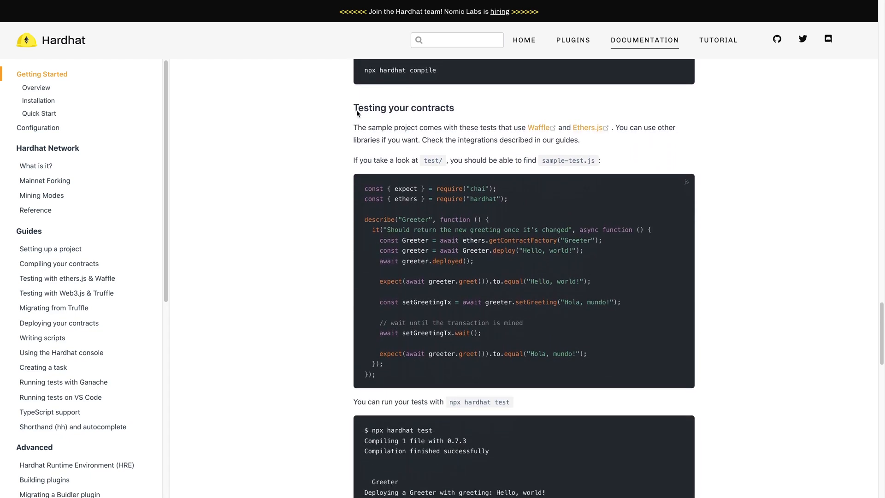
scroll(down, 3)
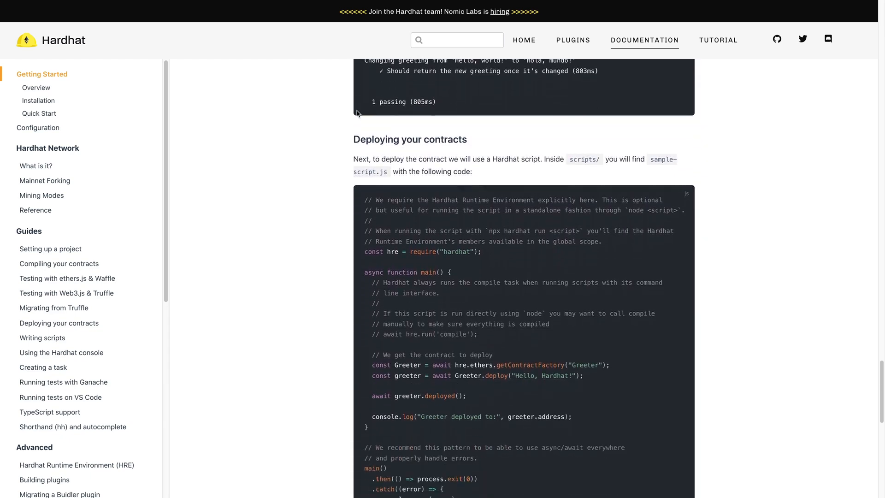
scroll(down, 3)
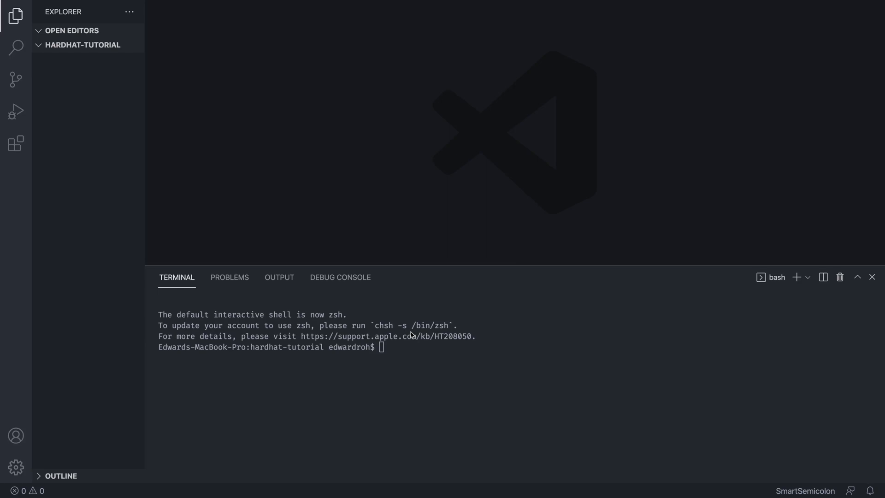
mouse_move(220, 100)
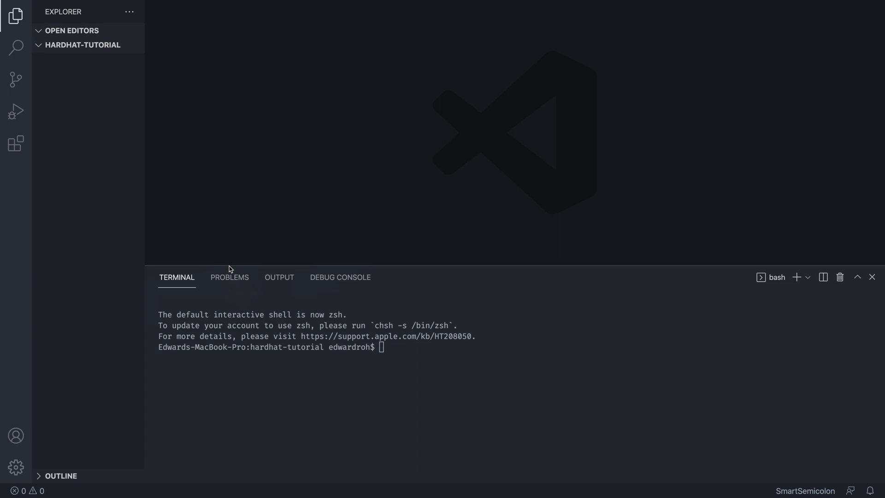
mouse_move(388, 342)
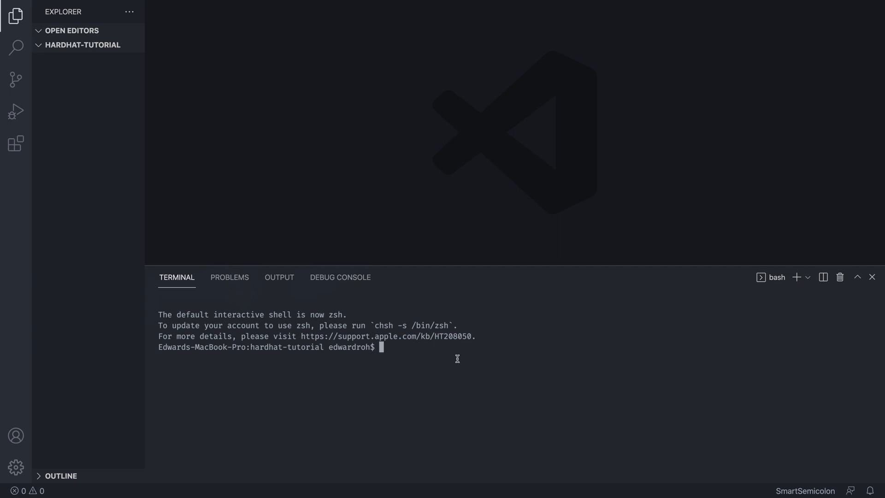
- Run npm init, then install Hardhat with npm install --save-dev hardhat
text(npm ini)
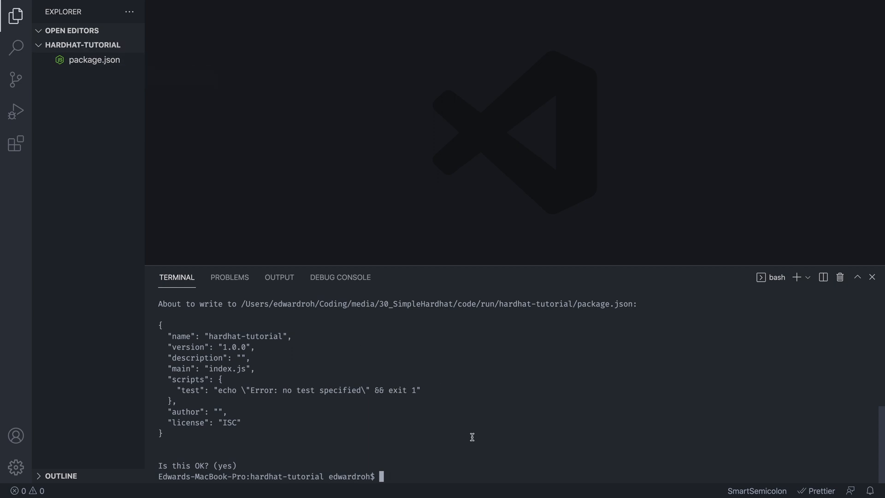
text(npm in)
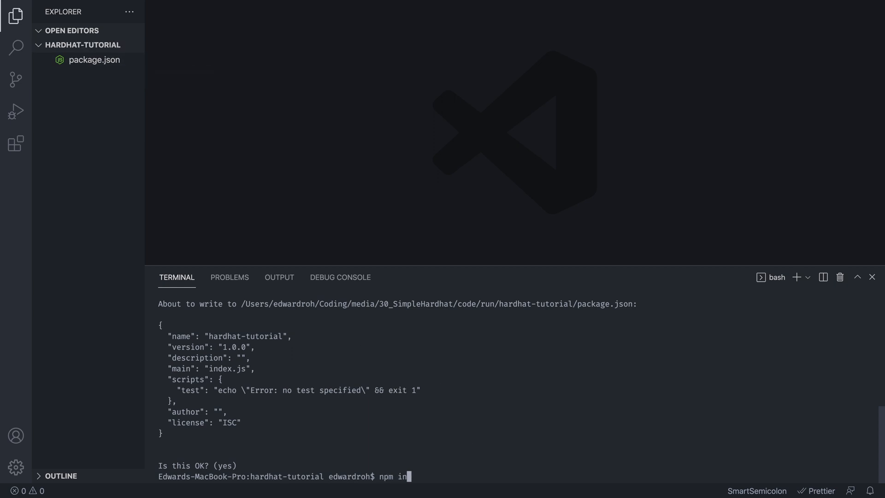
text(stall --sav)
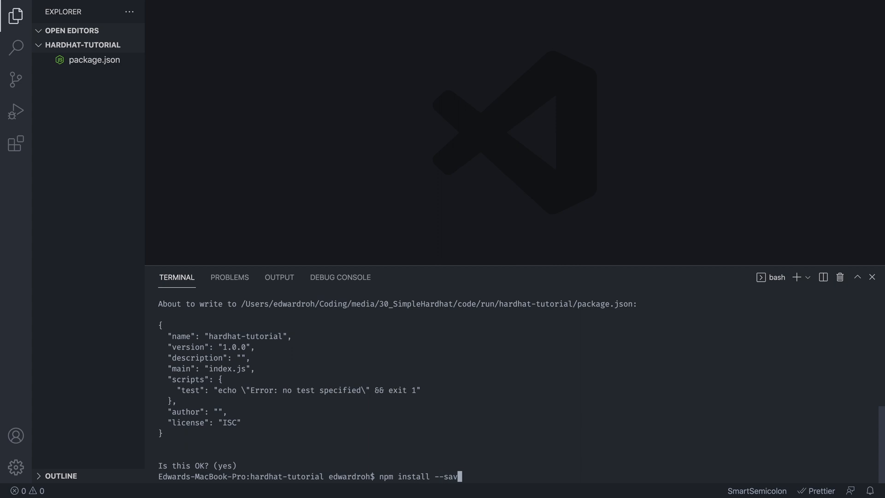
text(e-dev hardha)
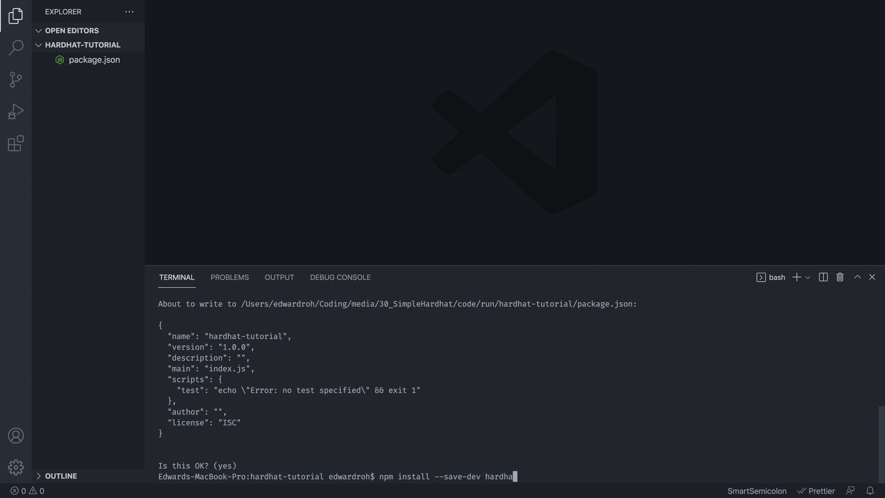
key(Enter)
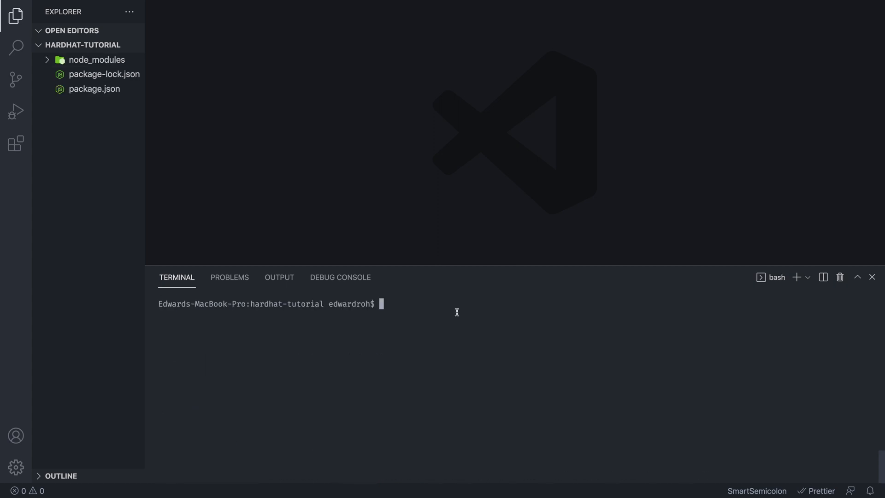
- Run npx hardhat and choose 'Create a basic sample project' with defaults
text(npx ha)
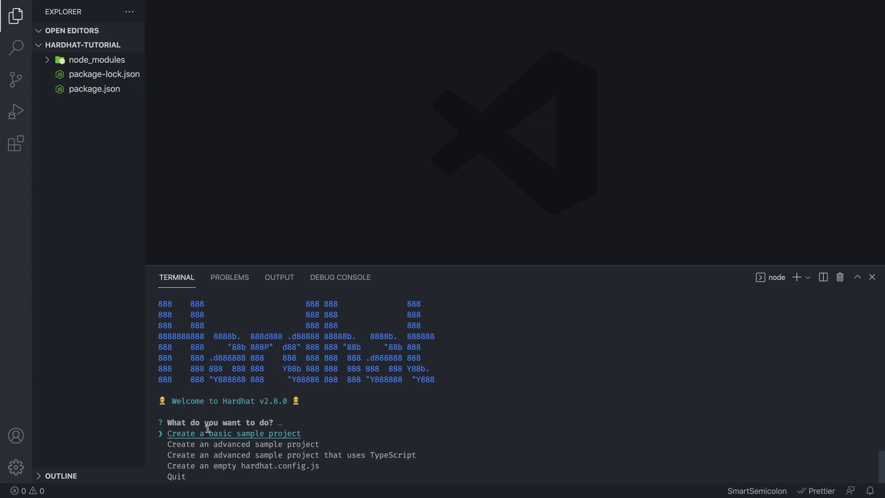
mouse_move(367, 429)
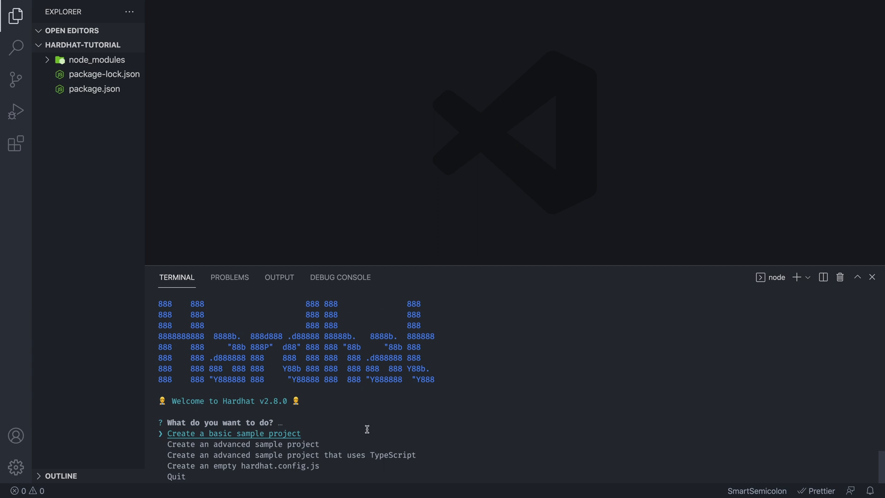
key(Enter)
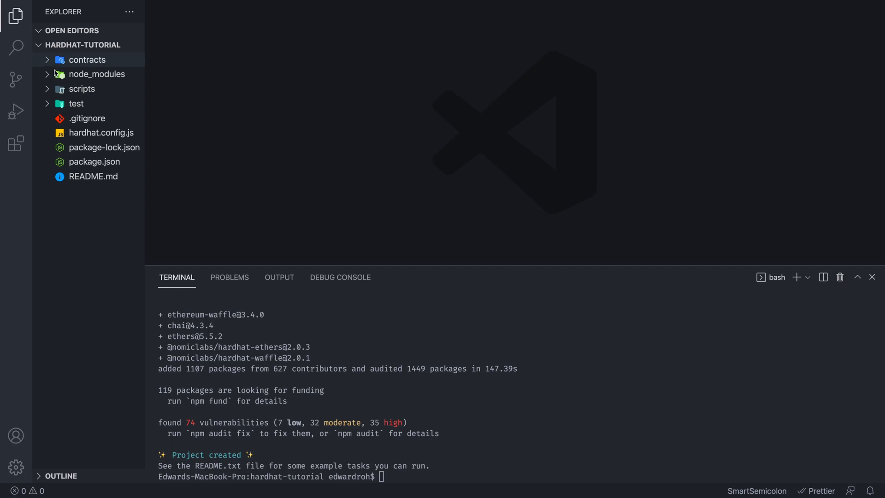
mouse_move(87, 82)
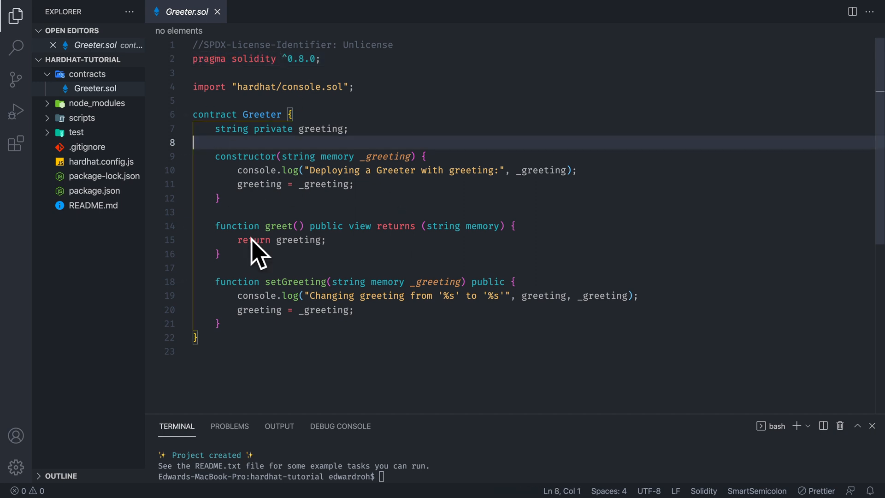
mouse_move(344, 283)
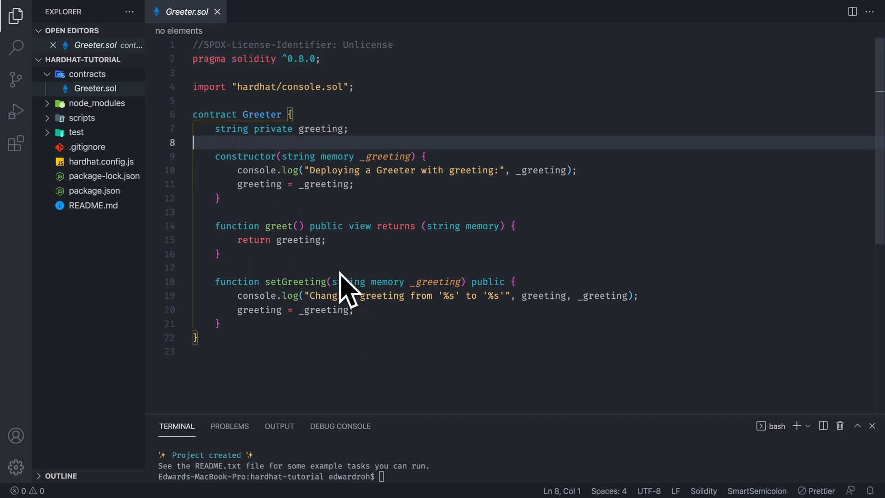
mouse_move(79, 100)
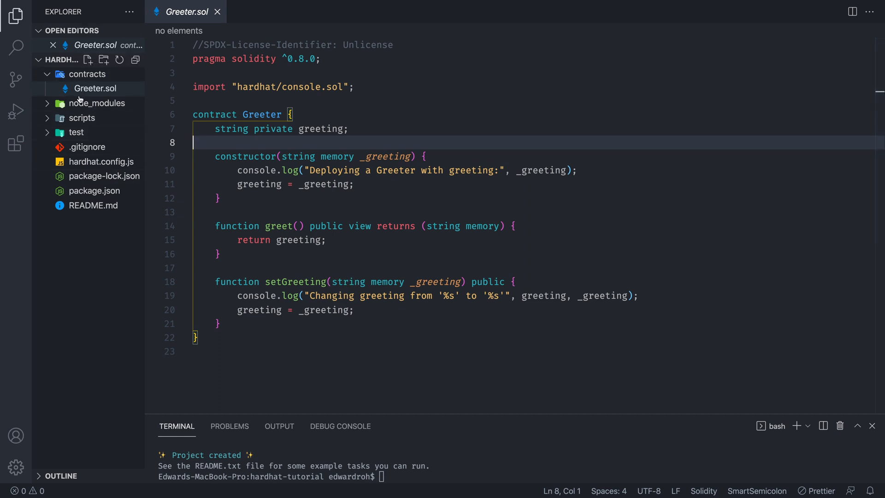
- Review Greeter.sol in the contracts folder and expand the scripts folder
right_click(83, 75)
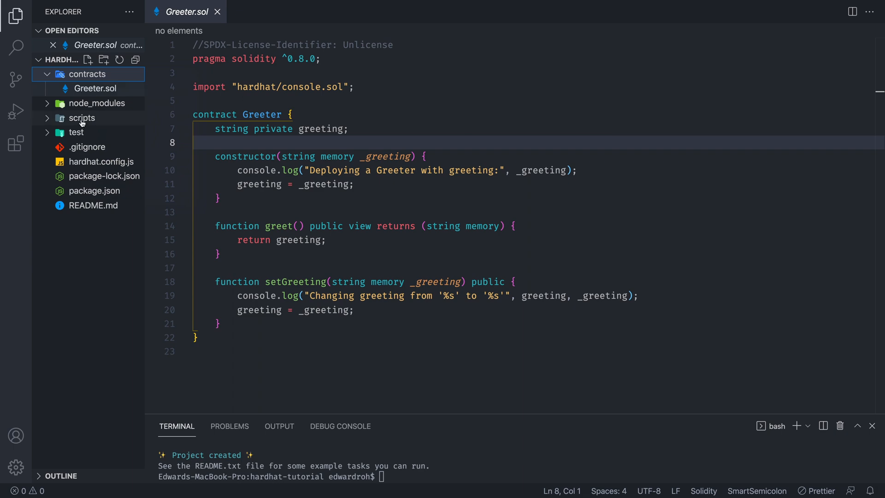
click(82, 118)
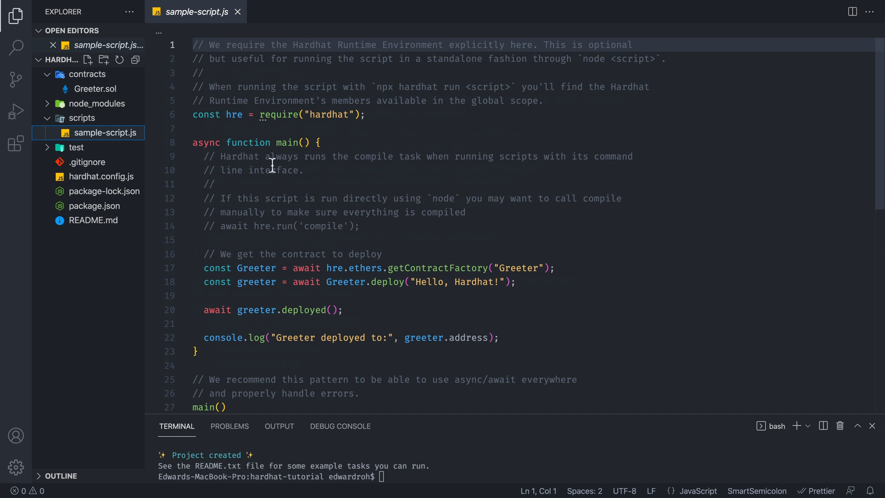
mouse_move(448, 299)
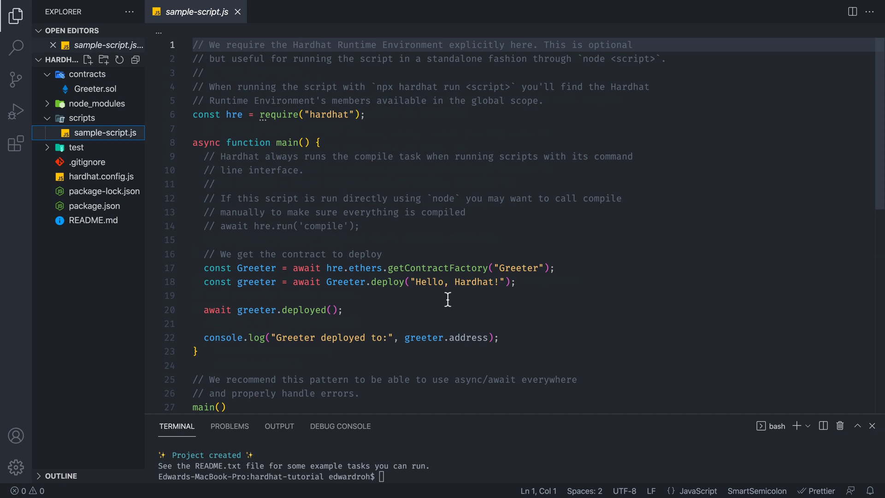
mouse_move(314, 267)
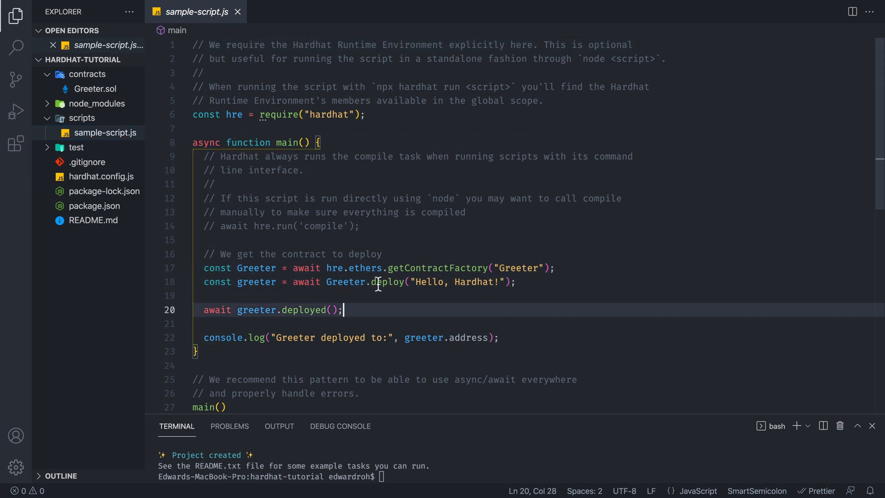
- Expand the test folder after viewing sample-script.js
click(237, 11)
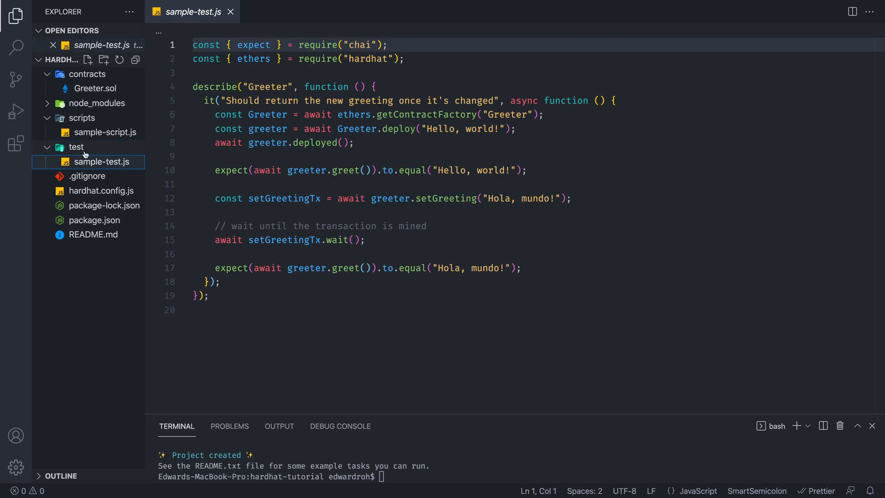
mouse_move(292, 176)
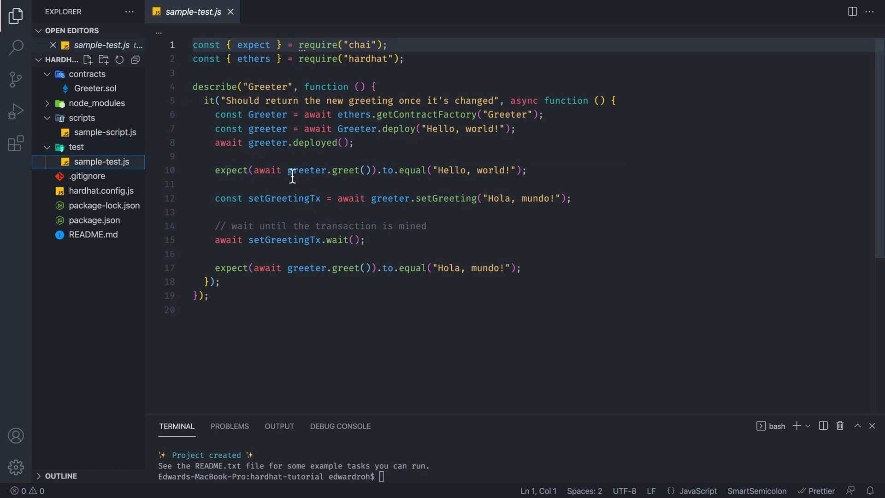
mouse_move(319, 162)
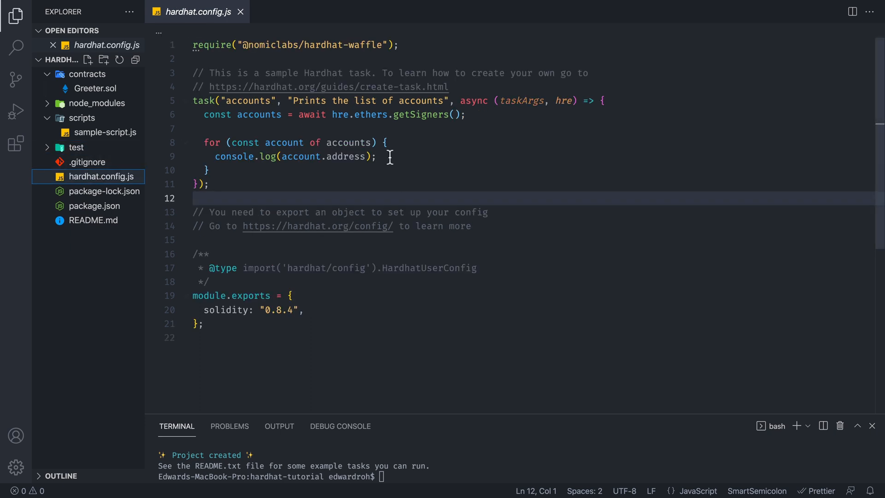
mouse_move(415, 141)
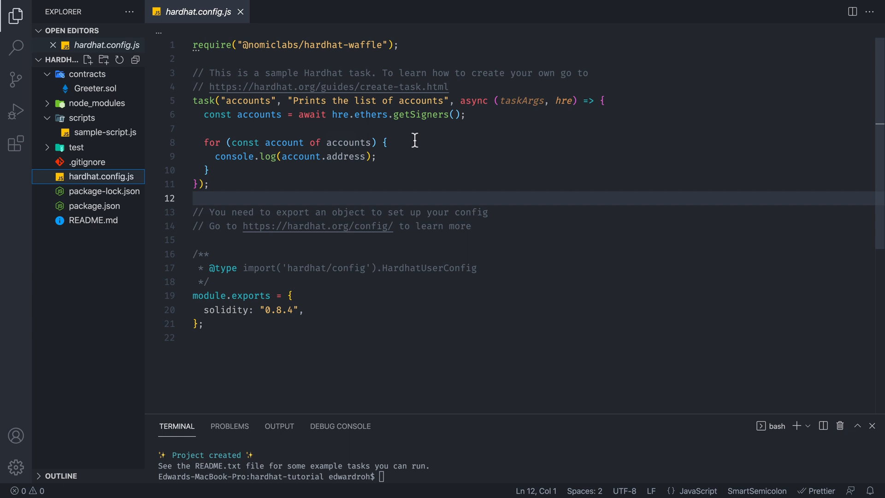
mouse_move(173, 310)
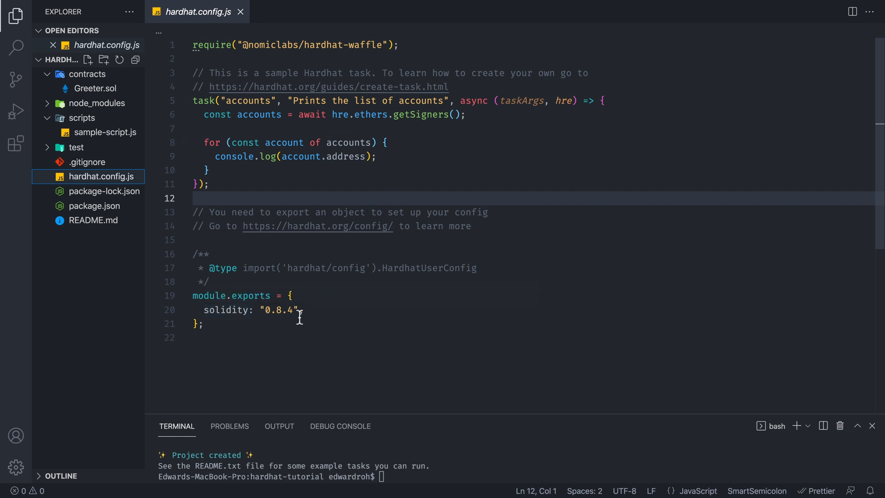
- Review hardhat.config.js with its accounts task and Solidity 0.8.4 export
text(,)
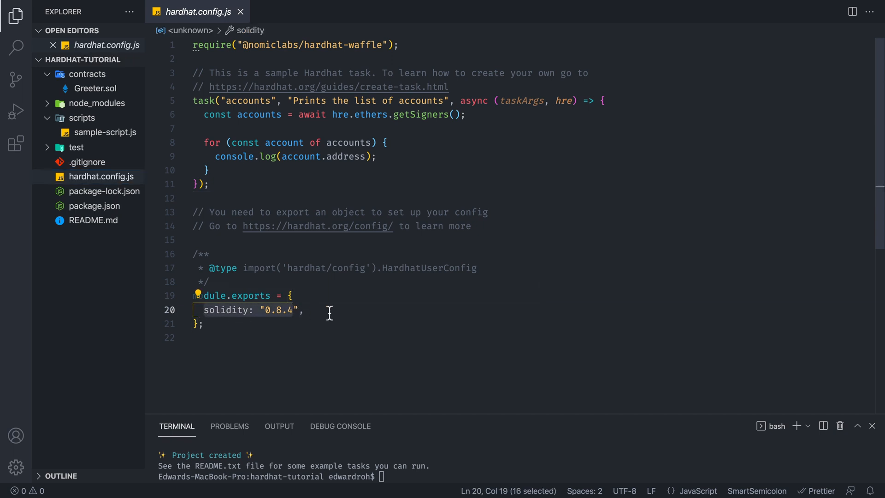
click(330, 310)
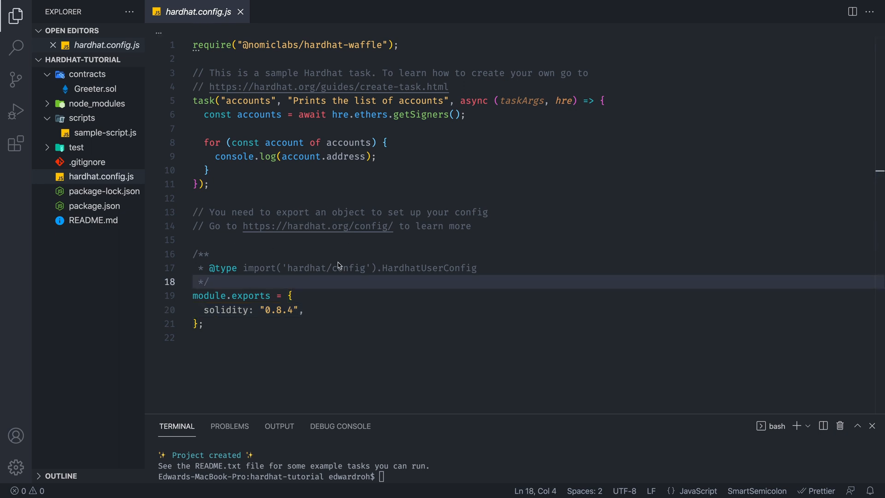
mouse_move(388, 229)
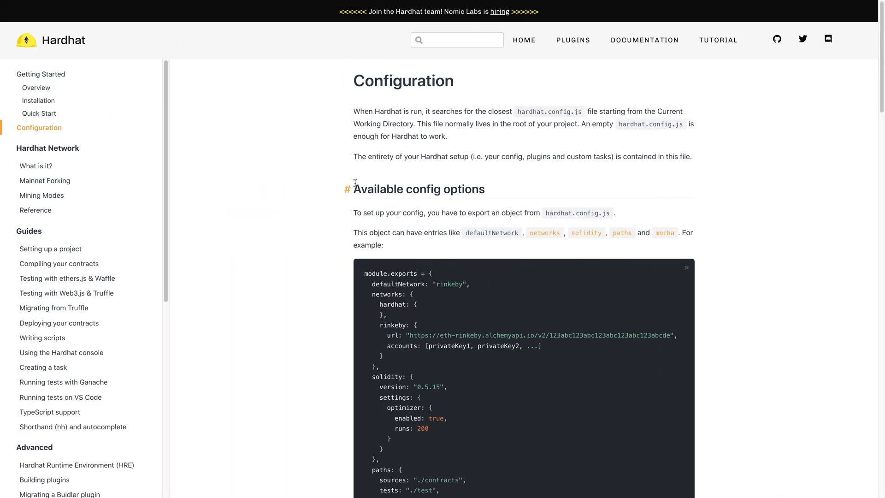
- Scroll the Hardhat Configuration docs through networks down to HD wallet config
scroll(down, 3)
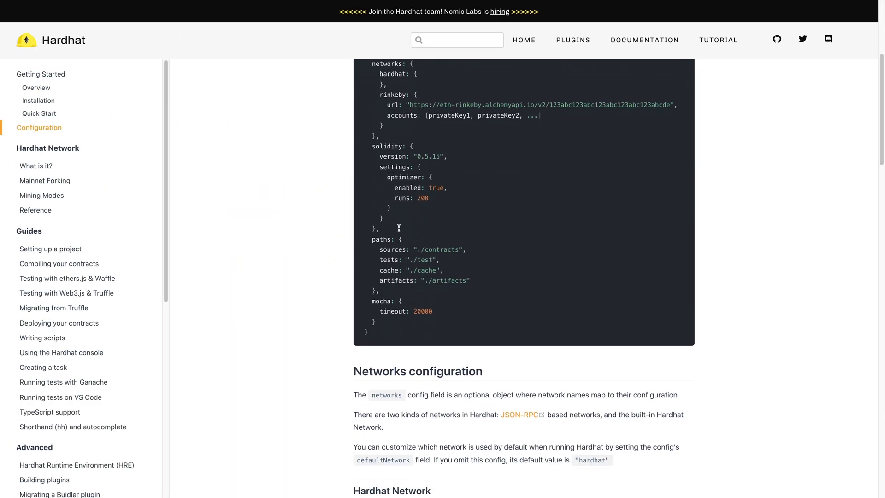
scroll(down, 3)
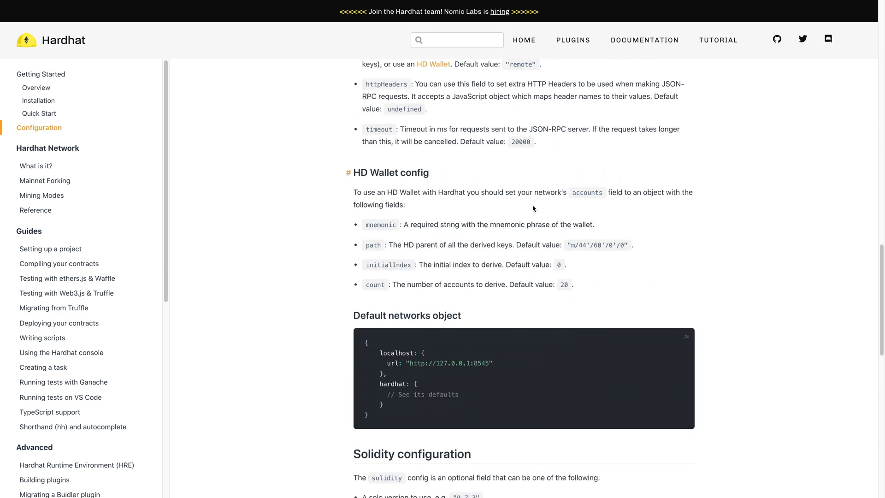
scroll(down, 3)
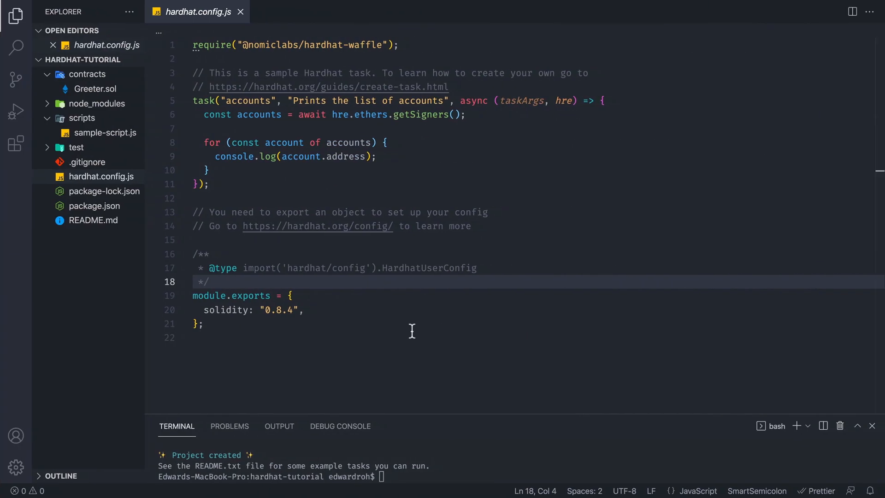
- Compile the contracts with npx hardhat compile and expand the new artifacts folder
text(np)
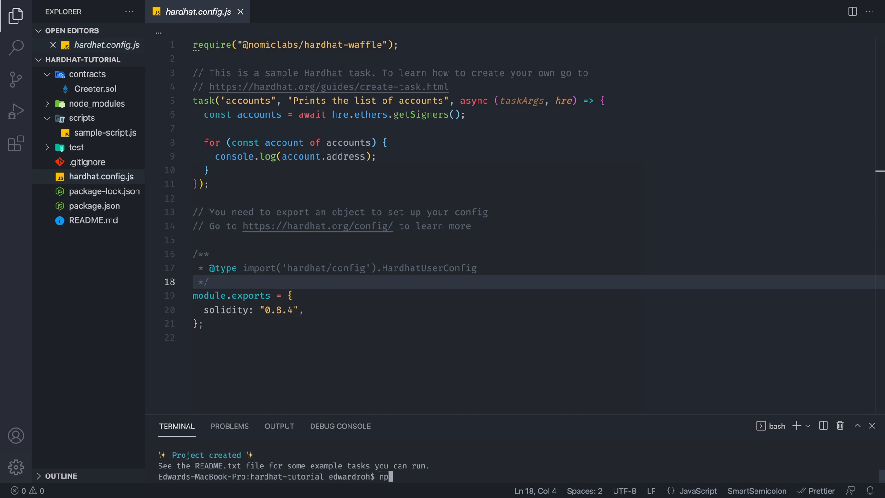
text(x hardhat)
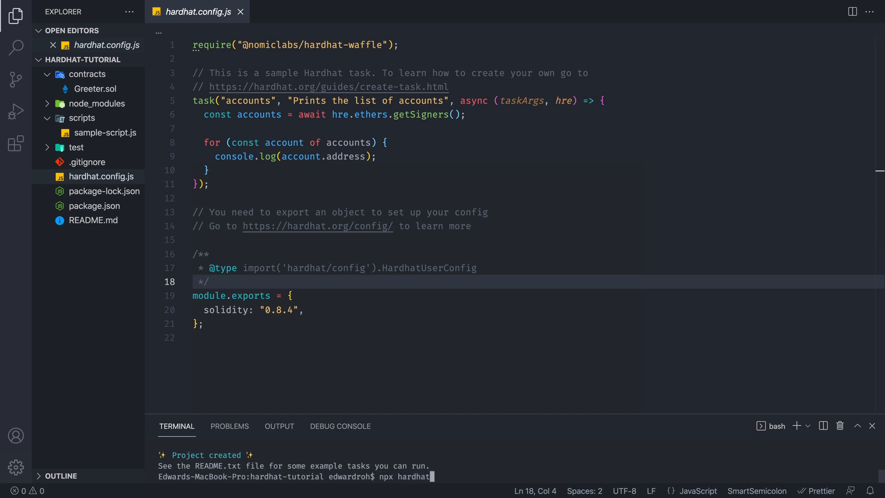
text(compile)
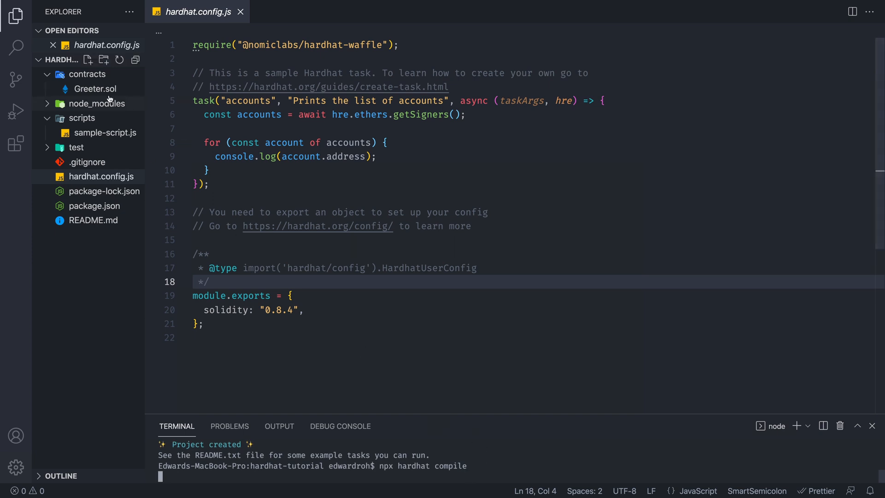
key(Enter)
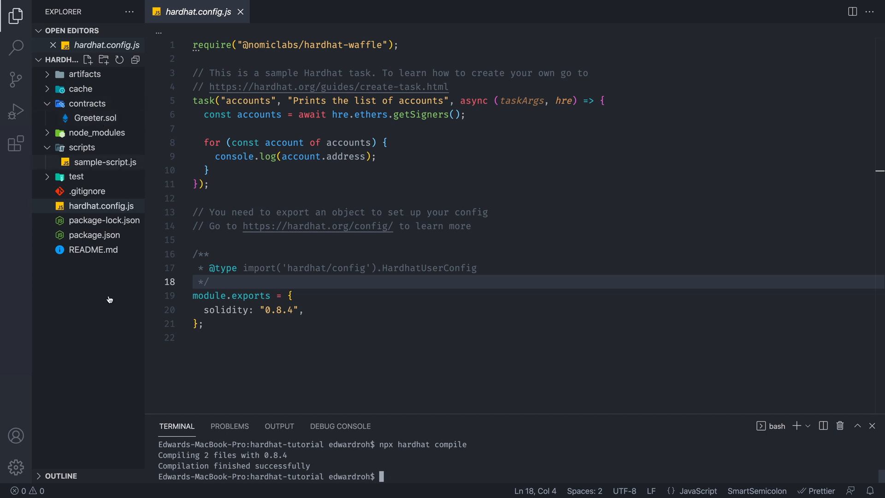
click(85, 103)
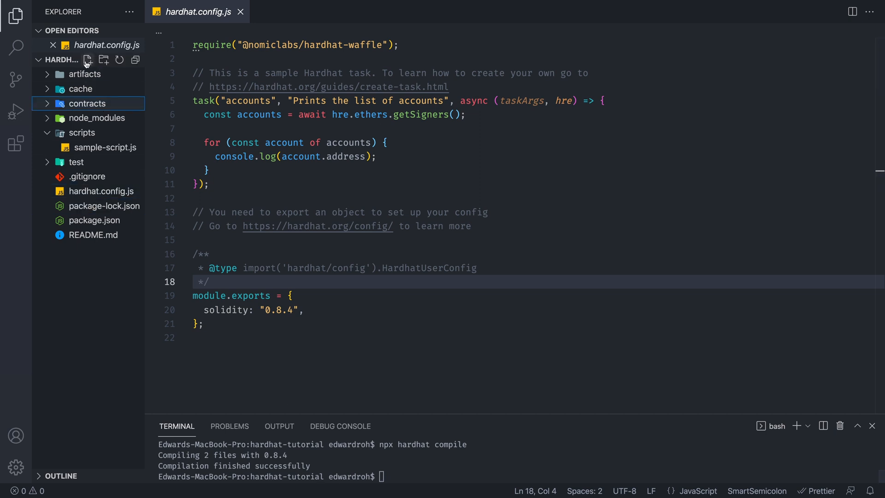
click(84, 74)
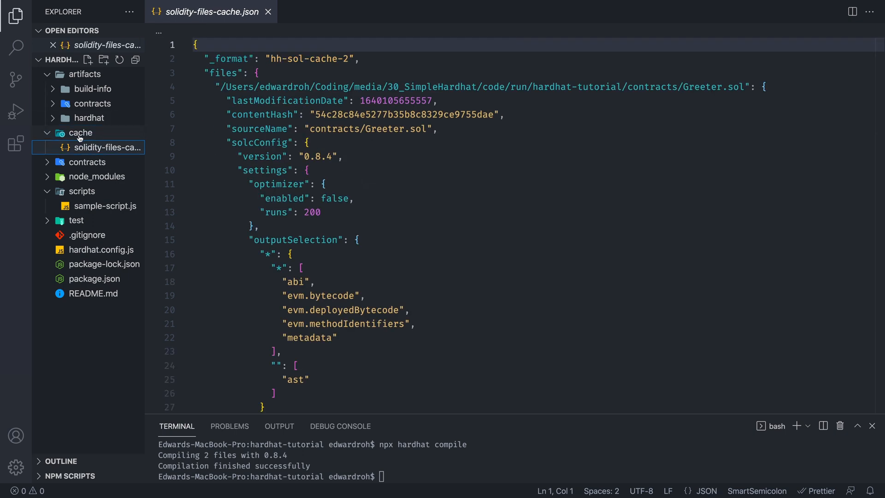
mouse_move(170, 159)
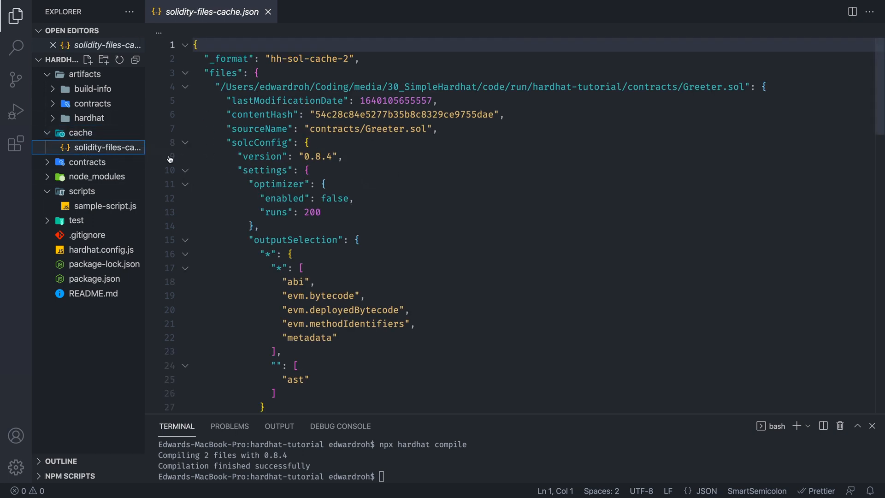
- Collapse cache, expand build-info, and reveal the compiled Greeter.sol artifact files
click(81, 132)
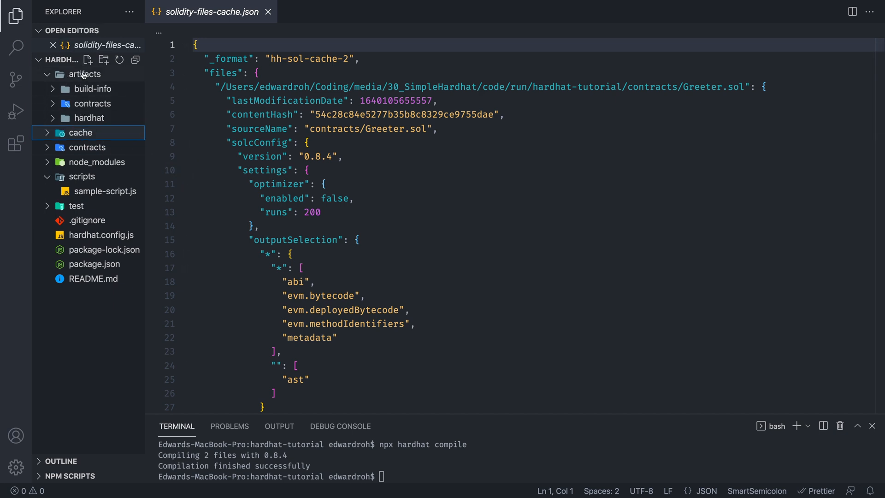
click(92, 89)
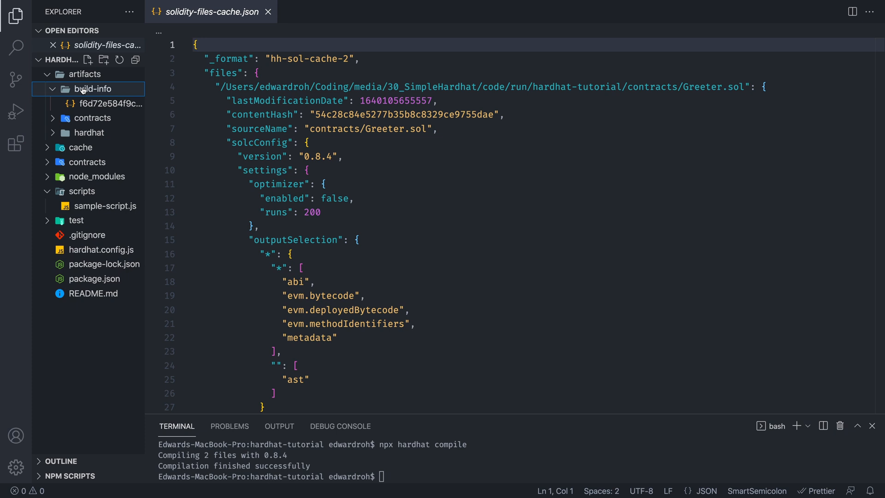
mouse_move(106, 92)
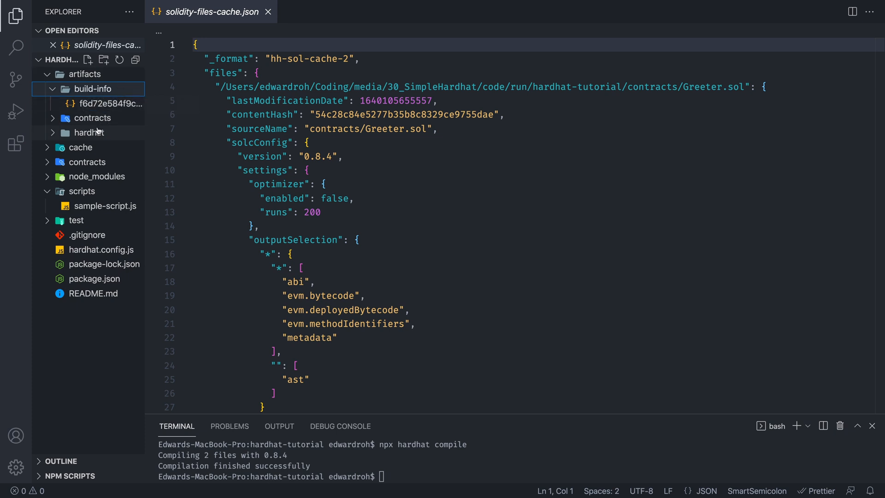
click(92, 118)
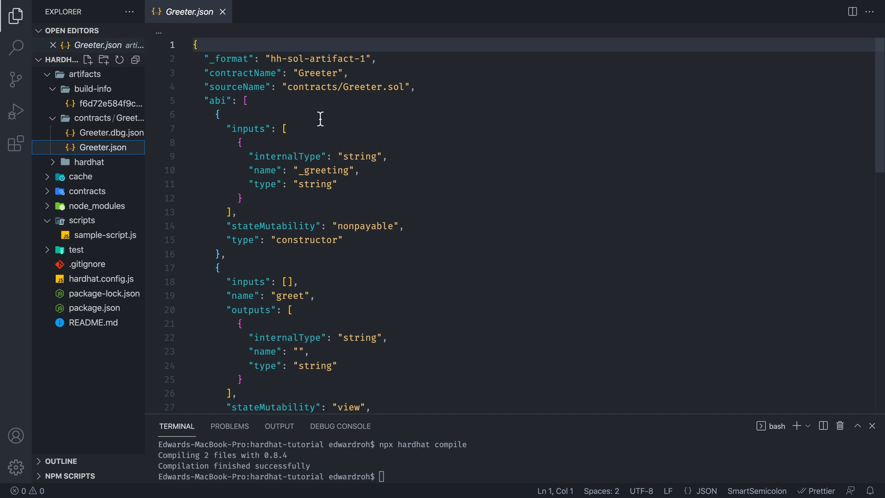
mouse_move(377, 106)
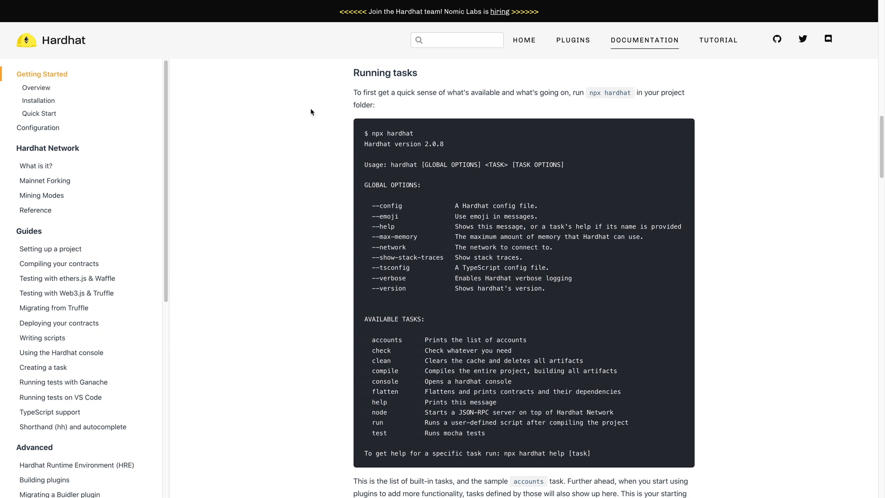
mouse_move(388, 337)
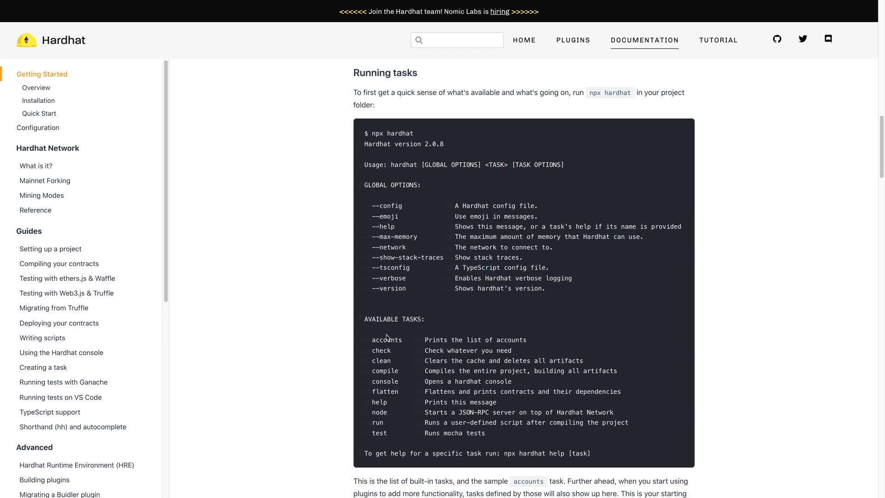
- Scroll to Running tasks and select entries in the available tasks list
scroll(down, 3)
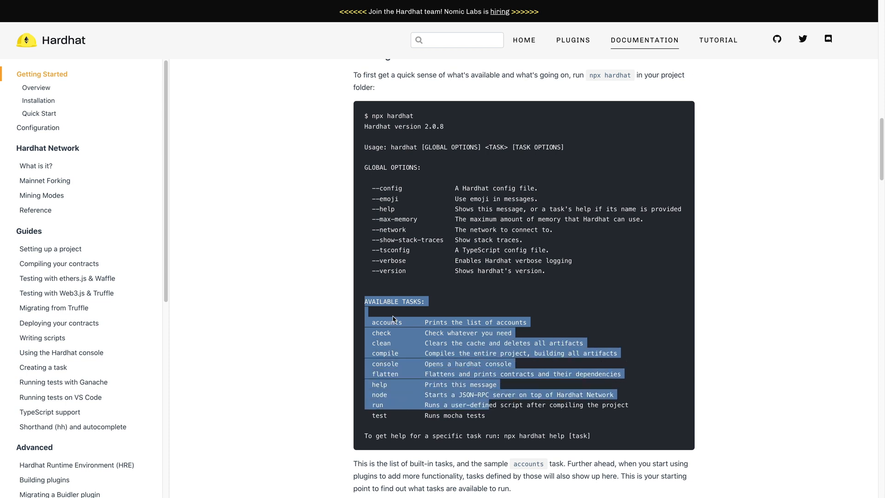
click(372, 355)
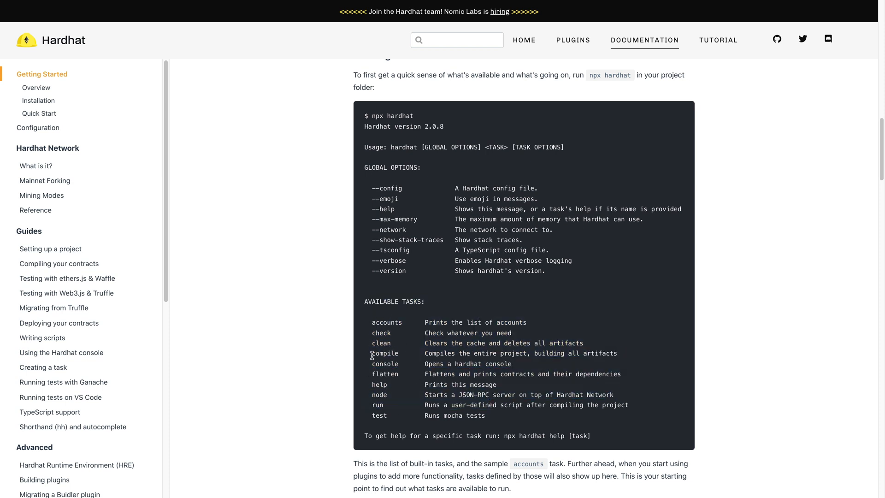
double_click(384, 353)
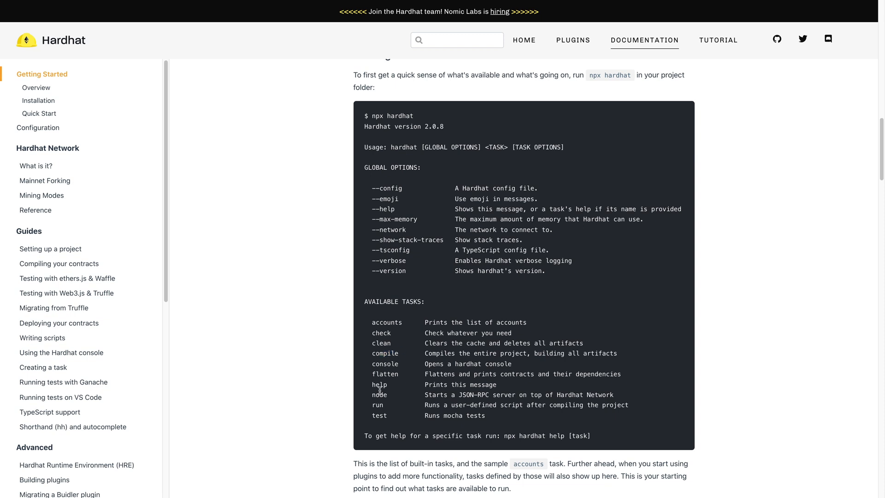
mouse_move(394, 312)
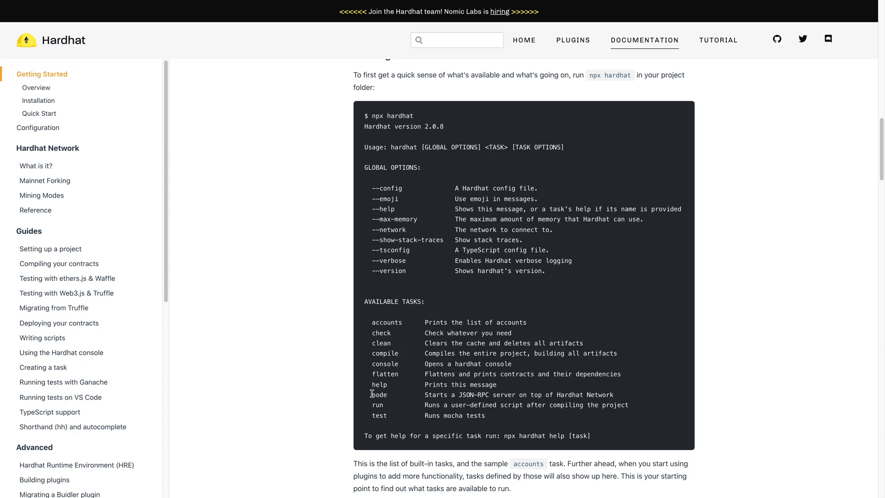
double_click(380, 394)
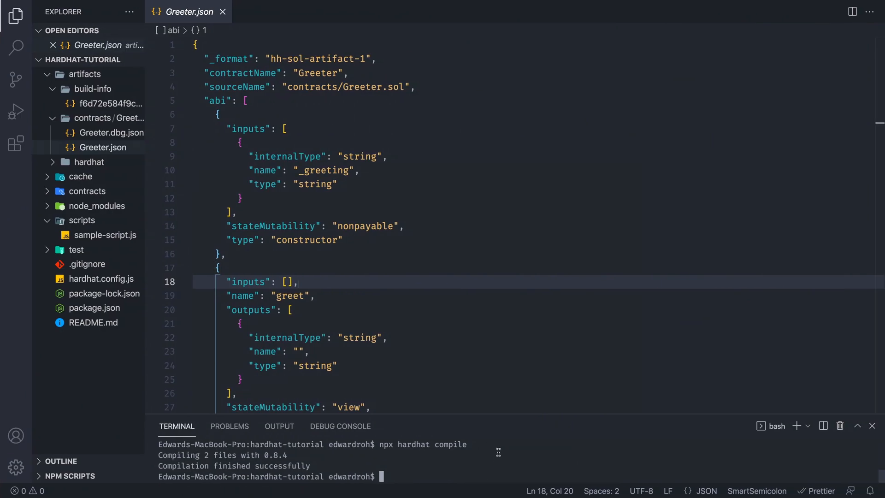
- Run npx hardhat node and highlight Account #0's 10000 ETH balance in the accounts list
text(npx hardhat node)
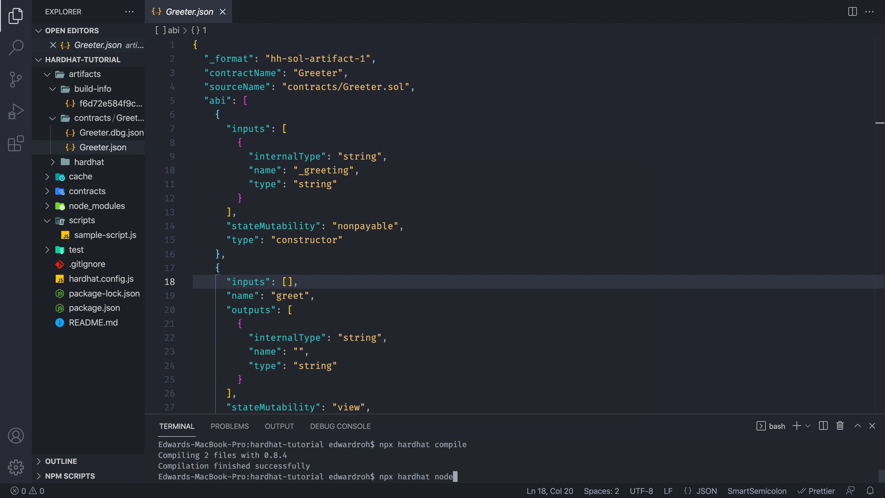
key(Enter)
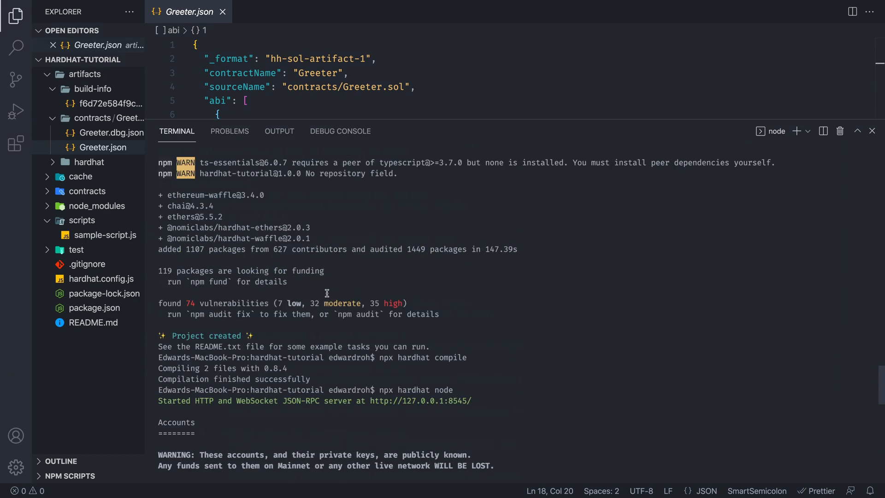
scroll(down, 3)
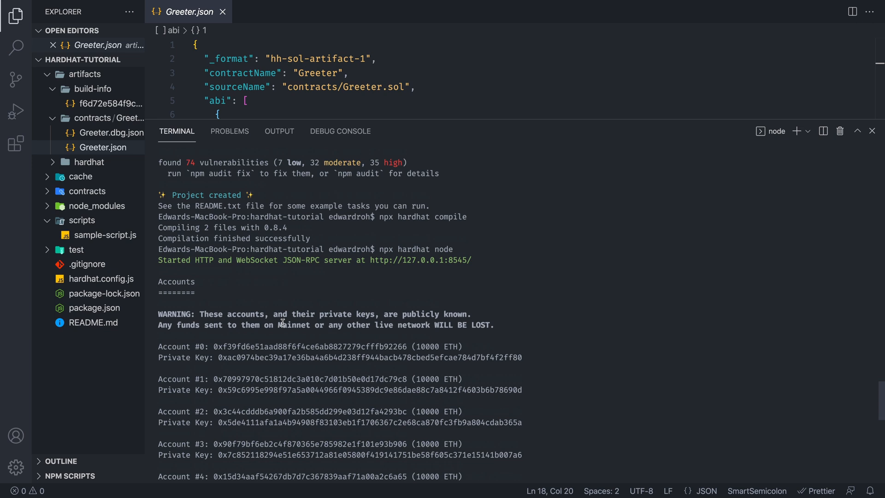
mouse_move(353, 359)
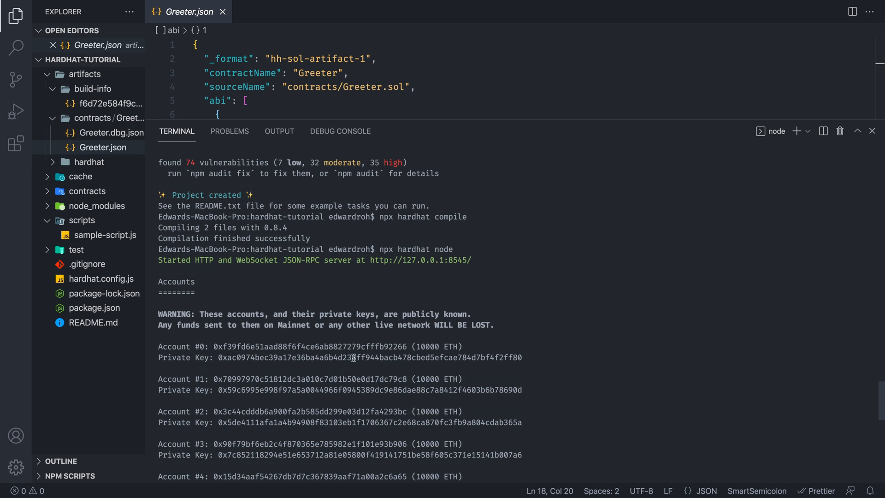
mouse_move(301, 325)
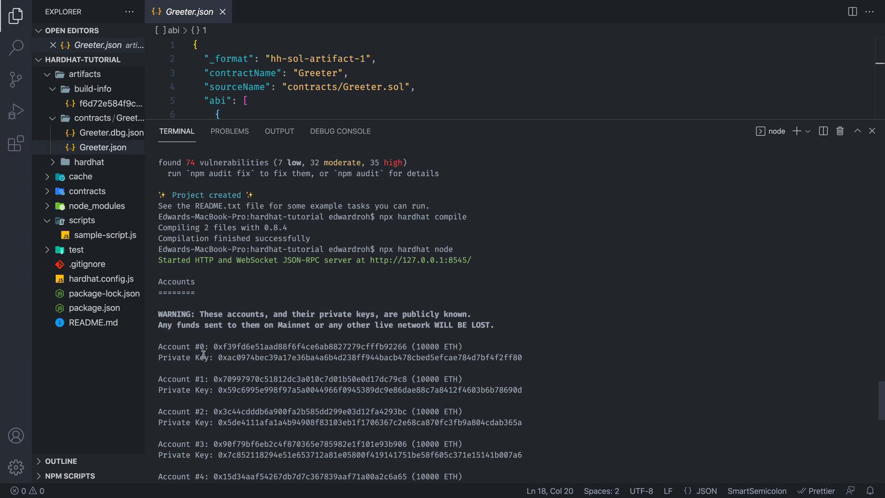
mouse_move(411, 347)
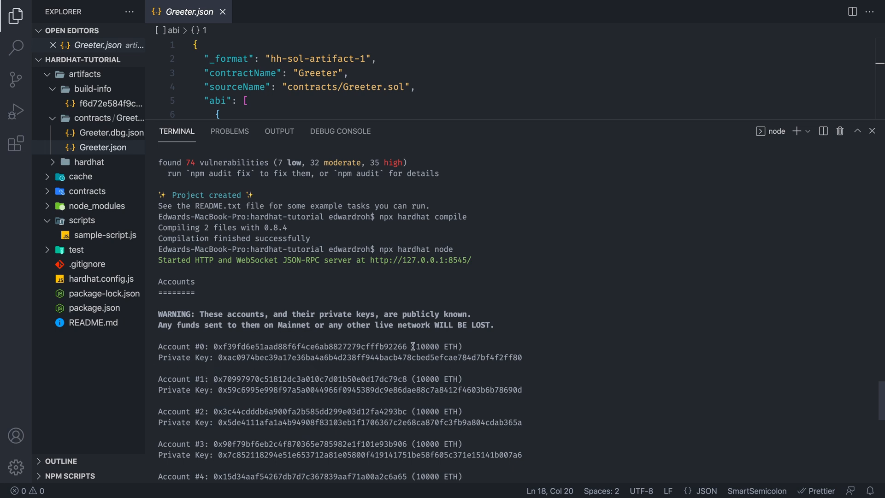
double_click(429, 347)
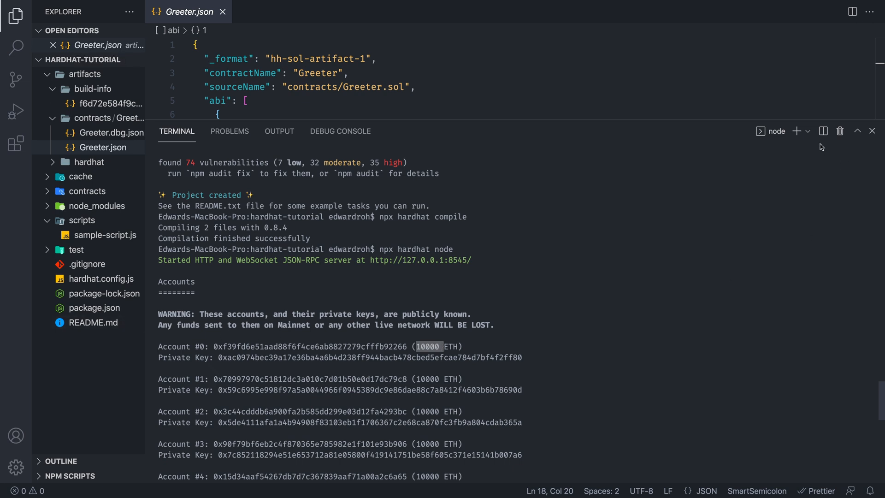
mouse_move(552, 302)
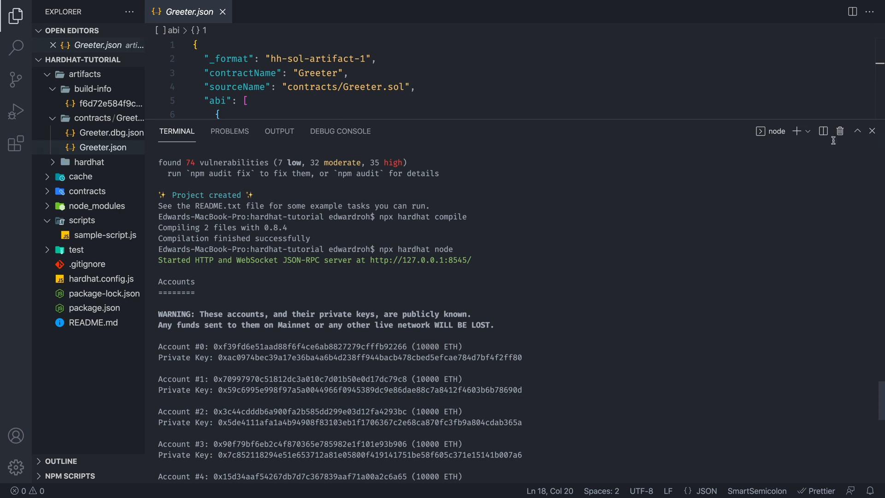
mouse_move(823, 131)
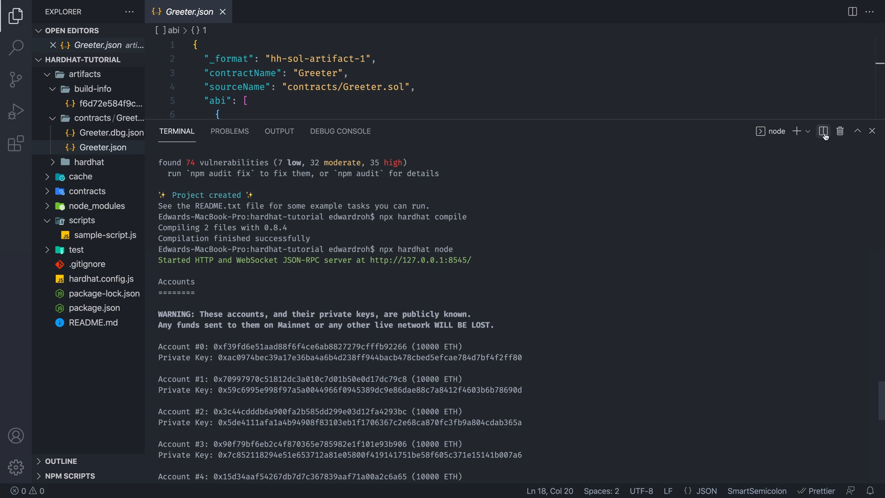
- In a split terminal, run npx hardhat run scripts/sample-script.js --network localhost
click(823, 131)
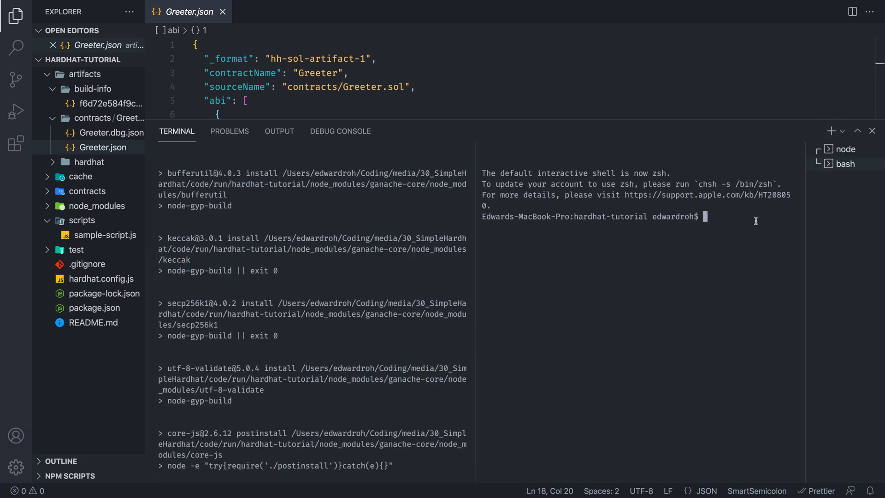
text(n)
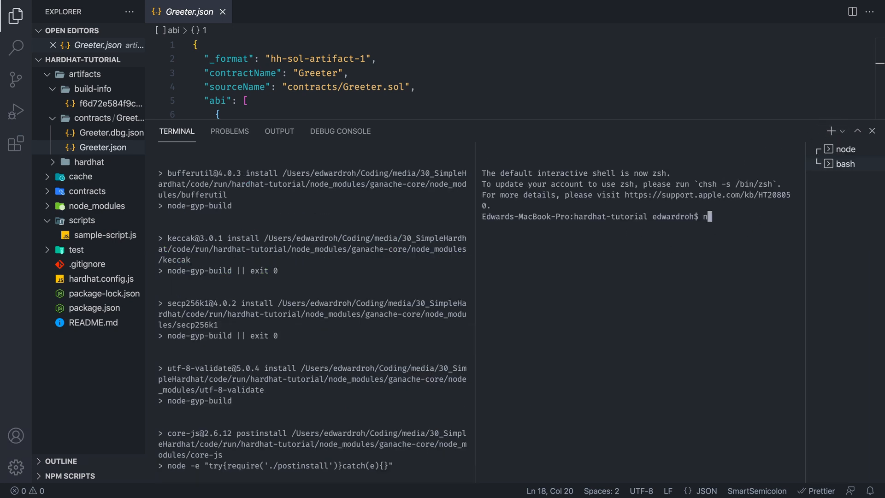
text(px hardhat)
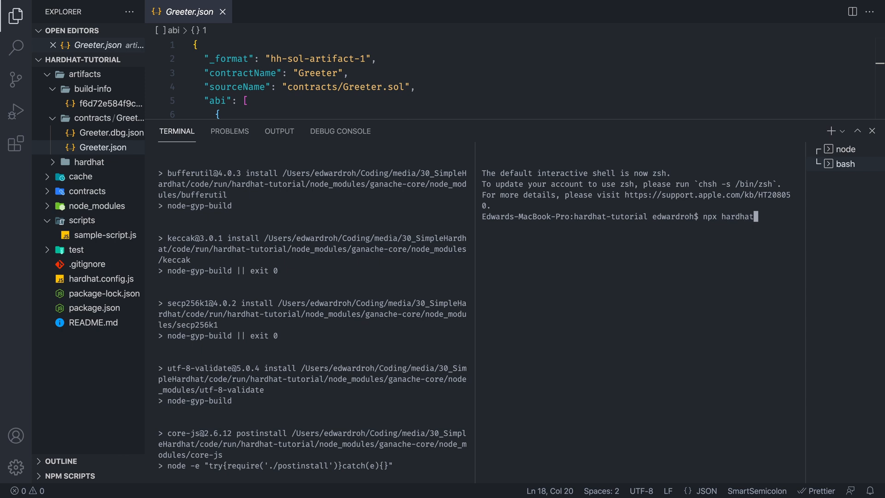
text(run scripts)
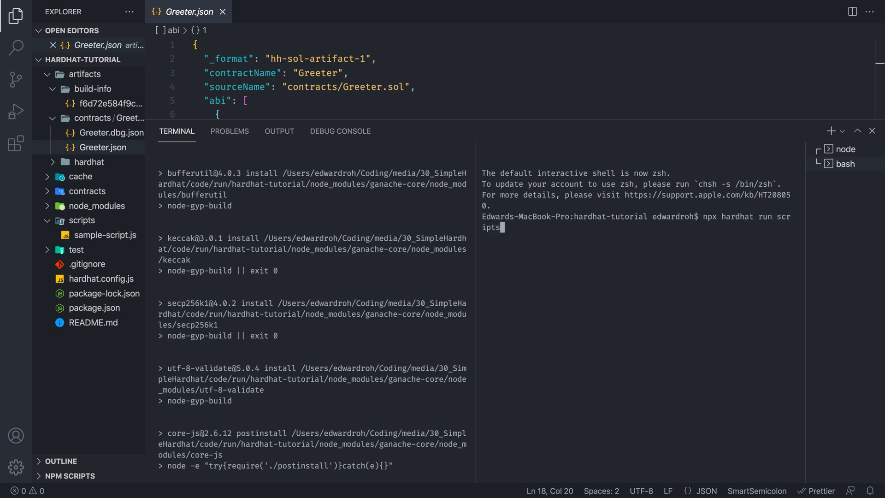
text(/)
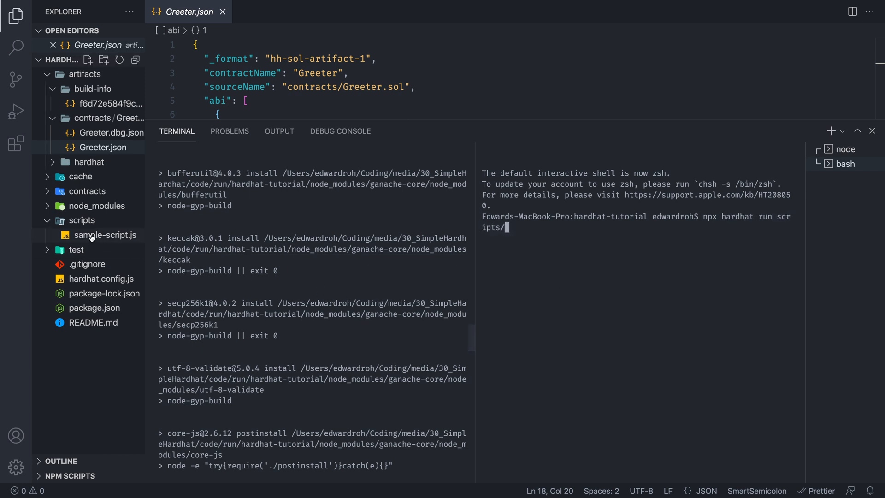
text(sample-sc)
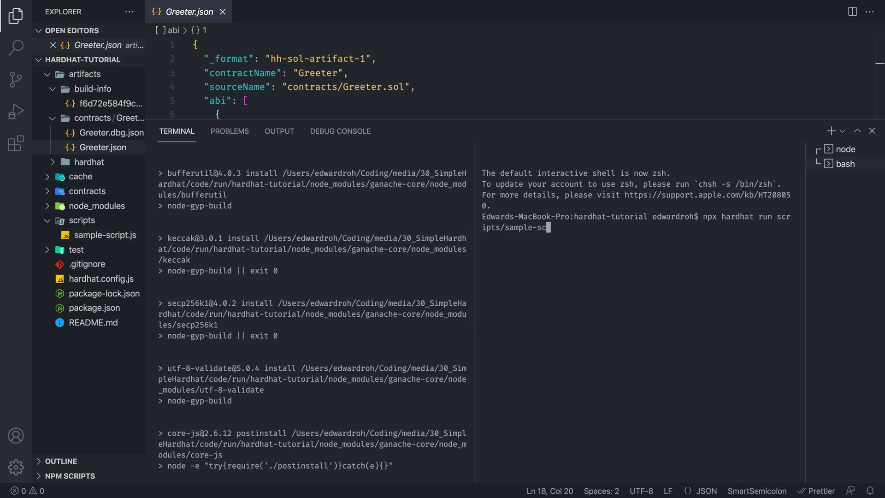
text(ript.js)
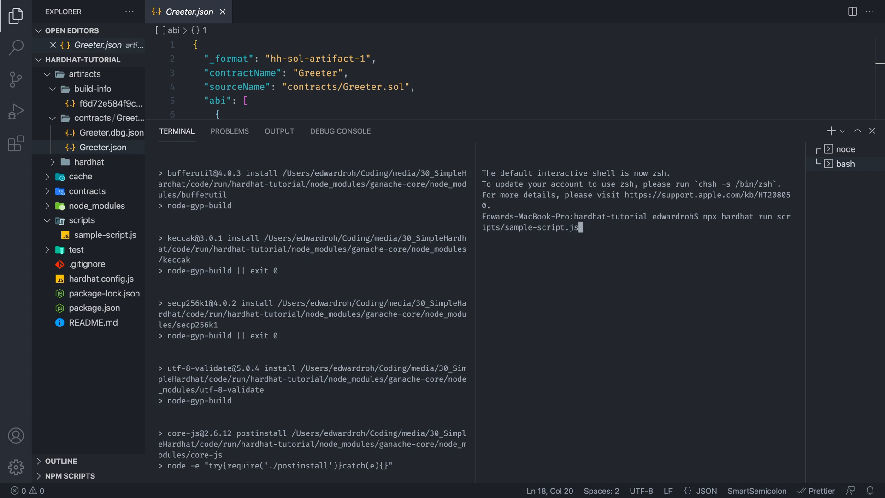
text(--)
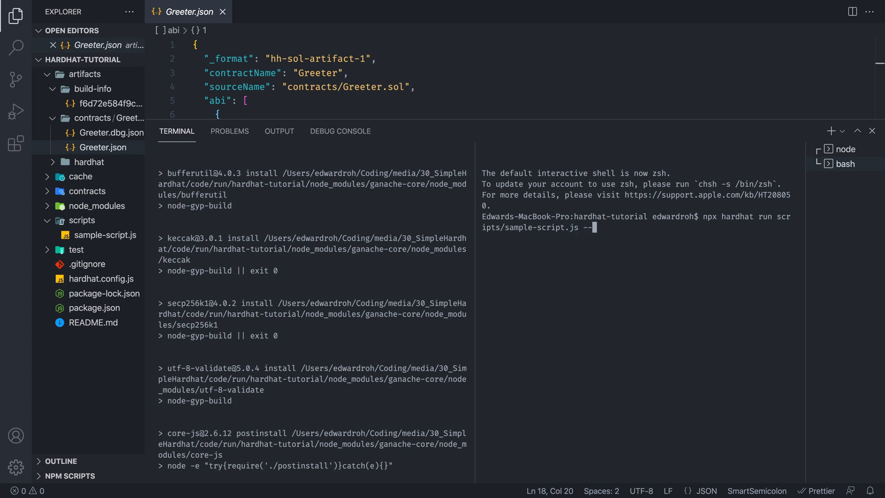
text(ne)
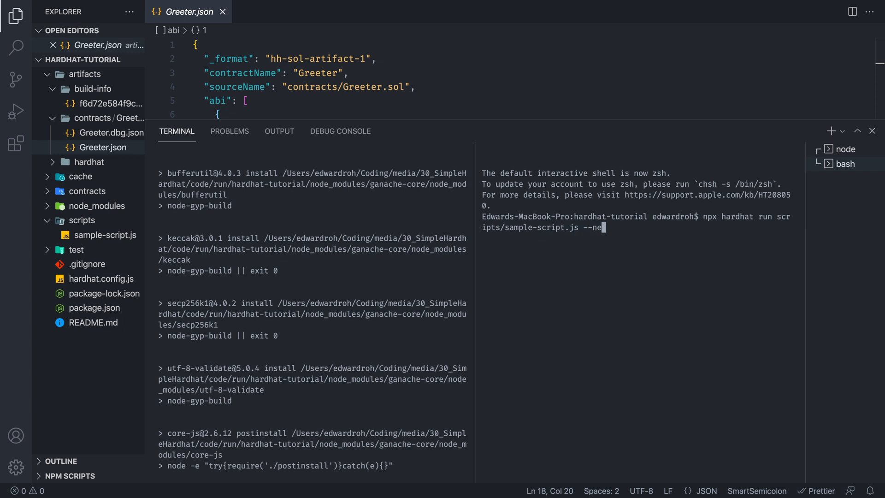
text(twork locl)
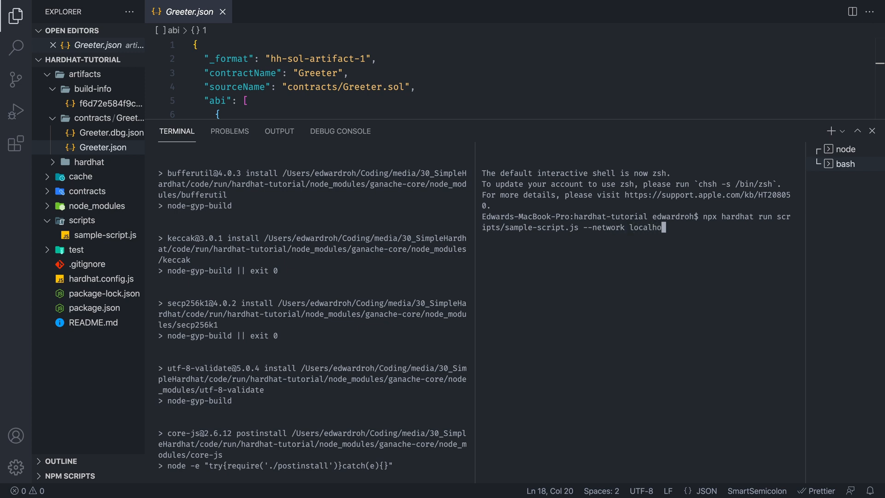
key(Enter)
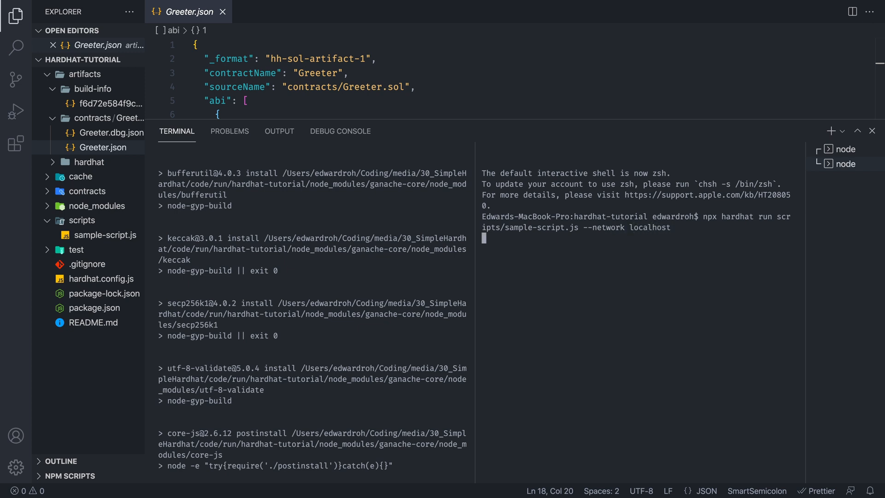
- Open sample-script.js and match Greeter's address 0x5FbDB…0aa3 to the node's deployment log
click(105, 235)
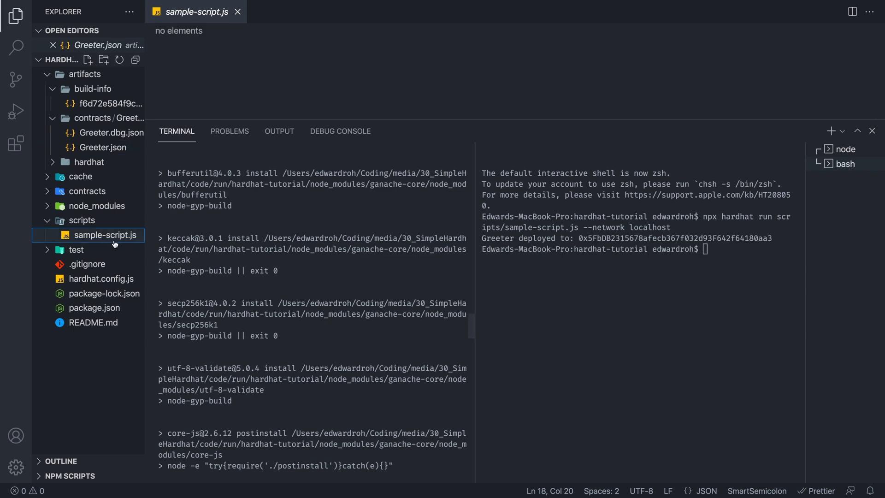
click(105, 235)
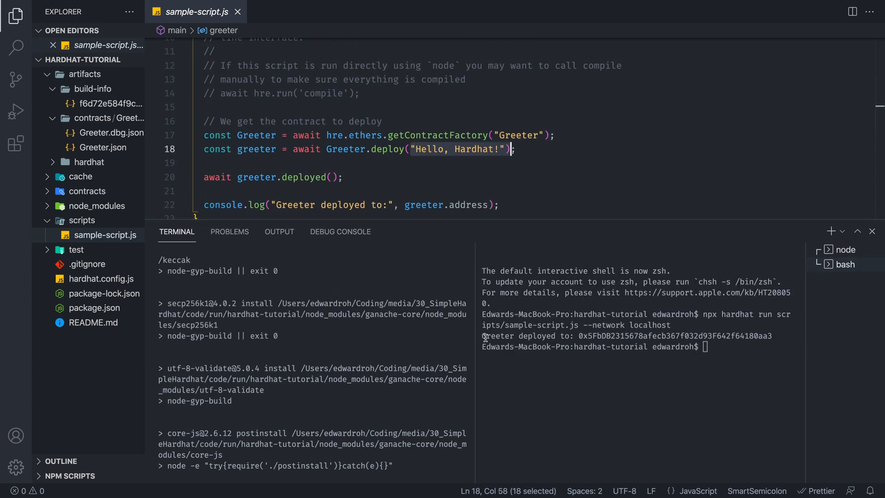
double_click(497, 336)
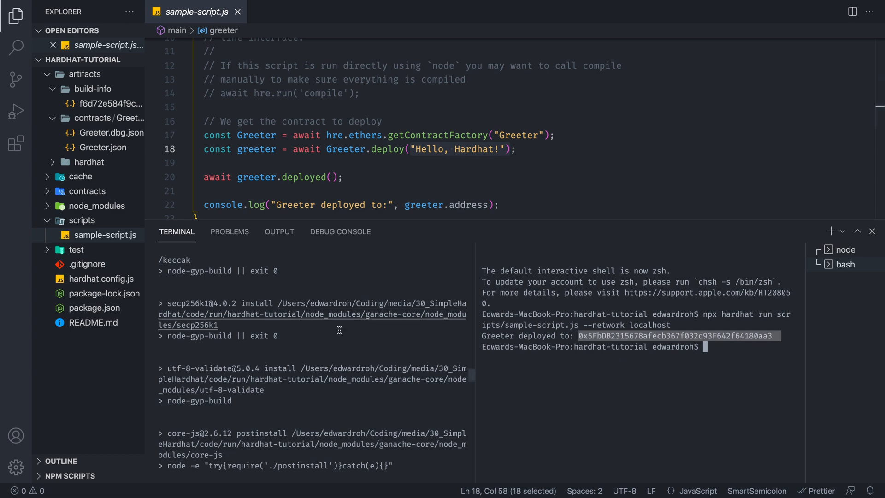
scroll(down, 3)
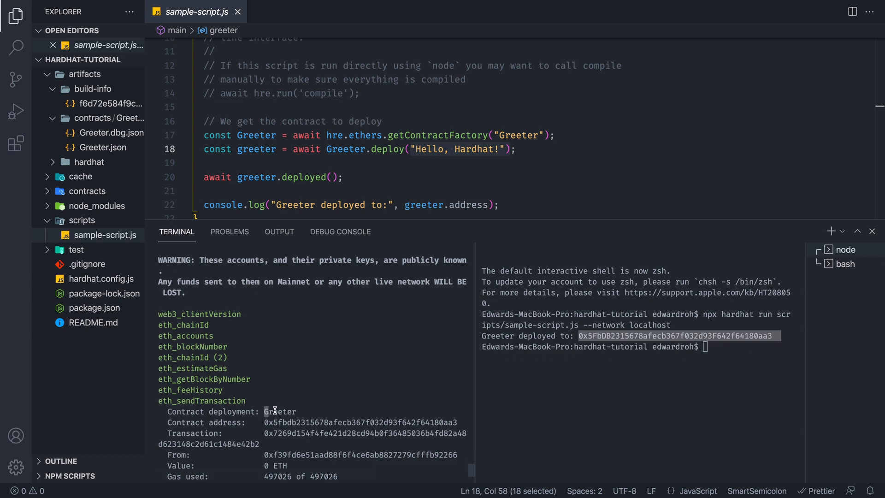
drag(273, 411, 446, 433)
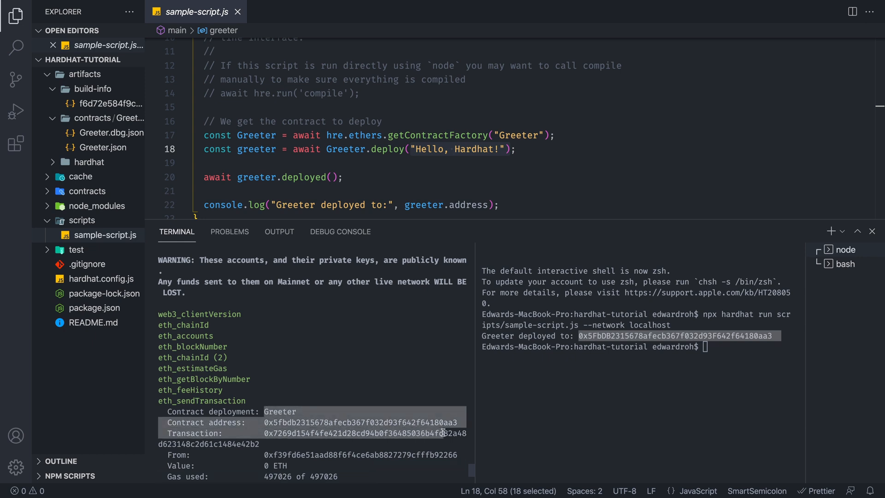
mouse_move(230, 371)
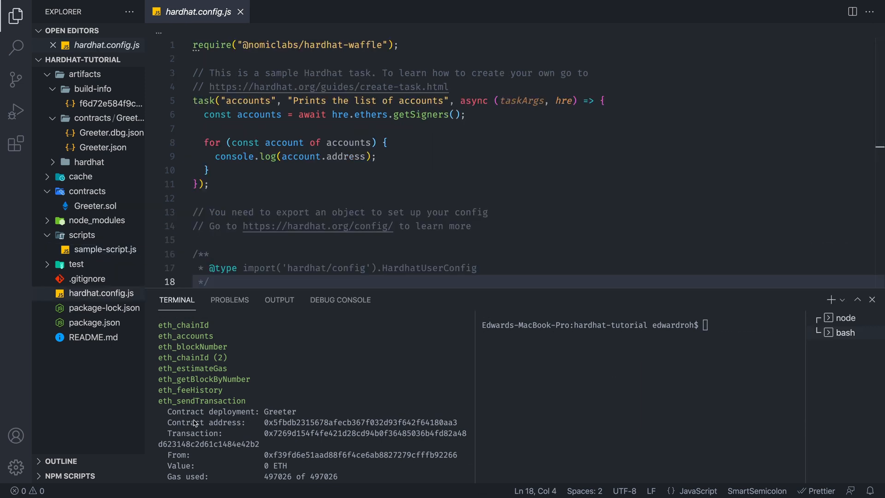
mouse_move(606, 387)
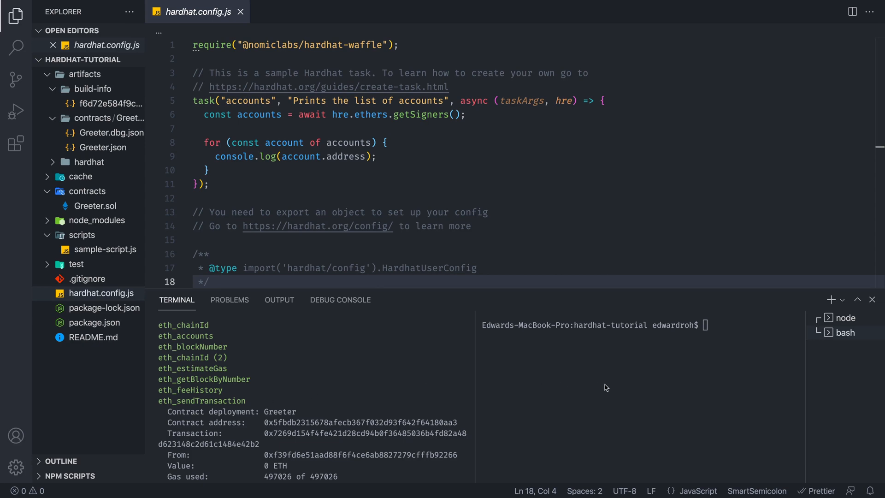
mouse_move(98, 226)
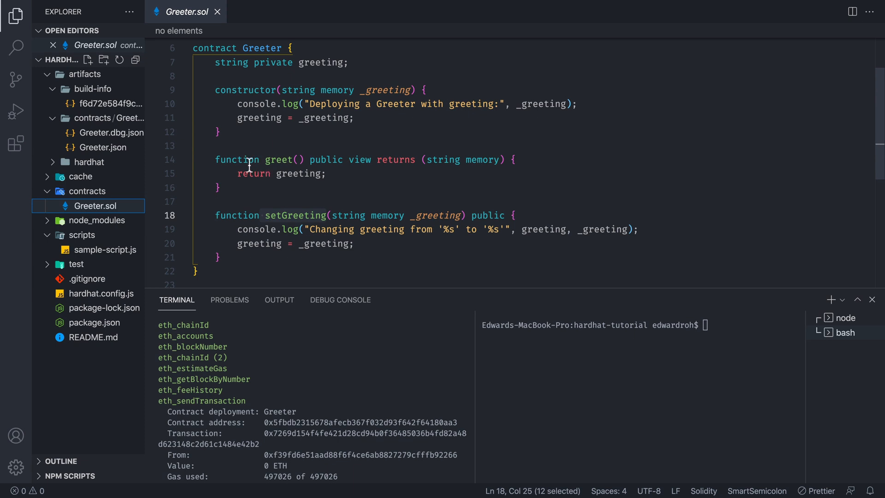
mouse_move(262, 180)
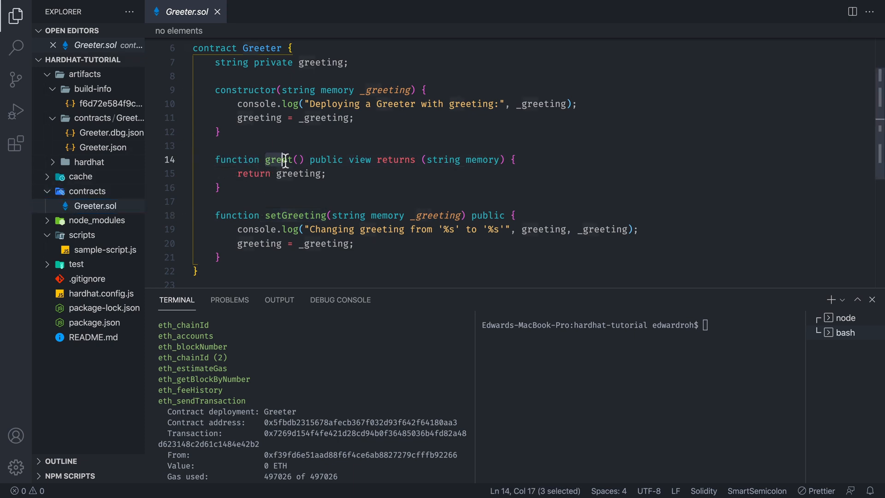
- Select setGreeting in Greeter.sol and begin typing the Hardhat console command
double_click(294, 215)
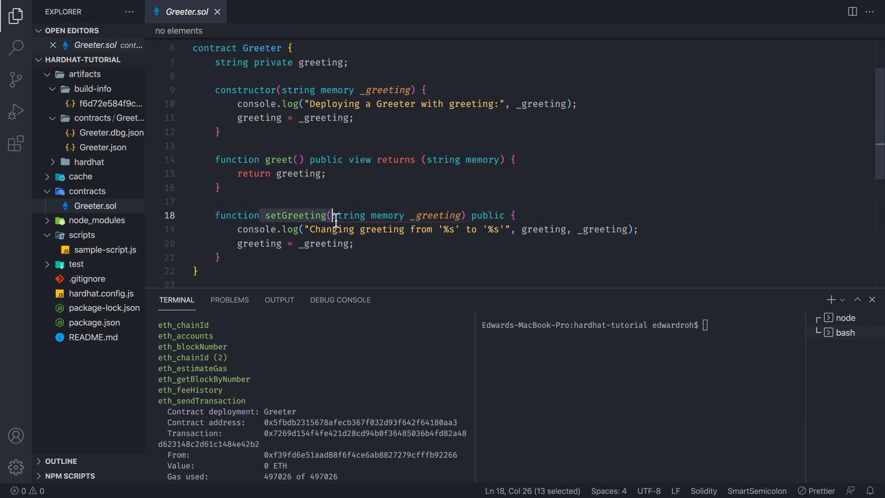
text(n)
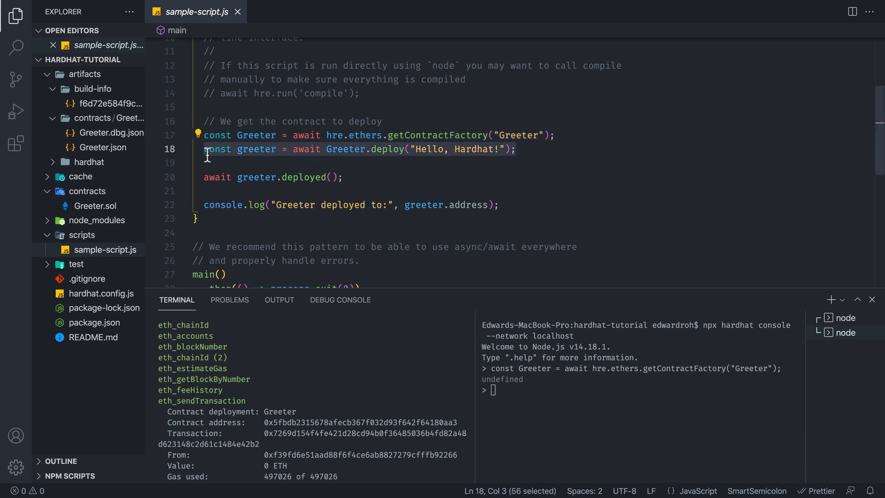
- Deploy Greeter with "Hello, Hardhat!" and log await greeter.greet() in the console
text(const greeter = await Greeter.deploy("Hello, Hardhat!");)
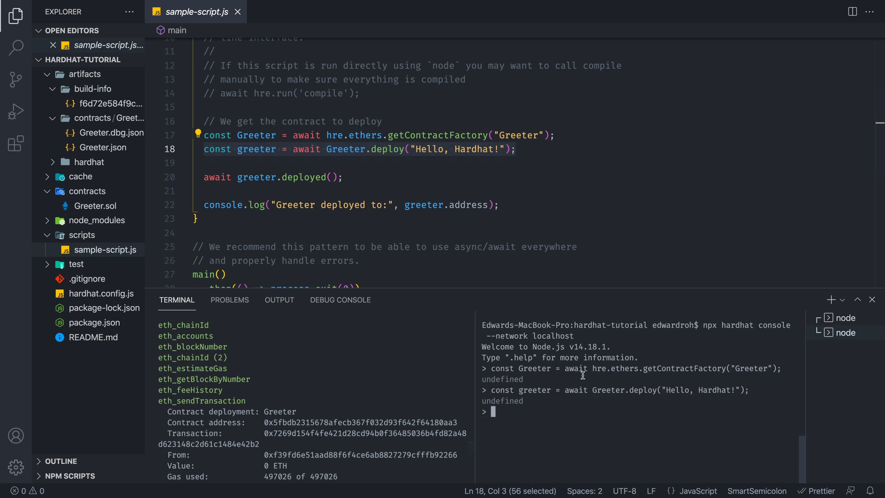
mouse_move(534, 379)
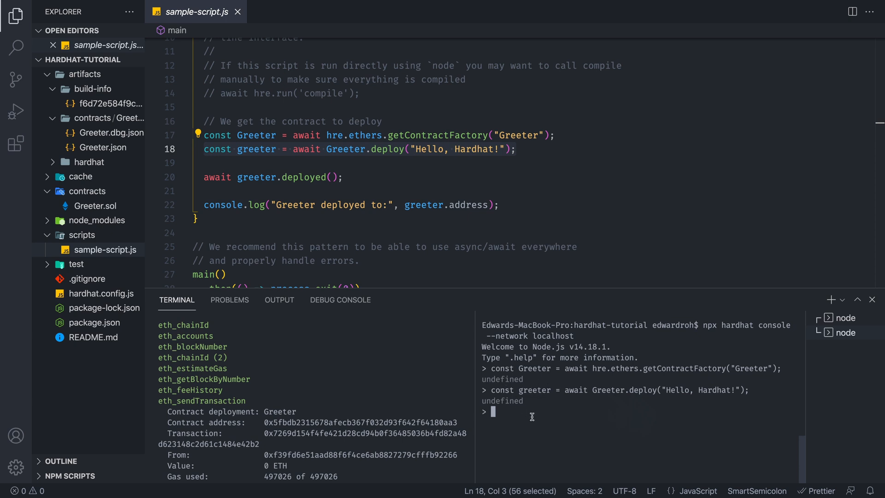
text(console)
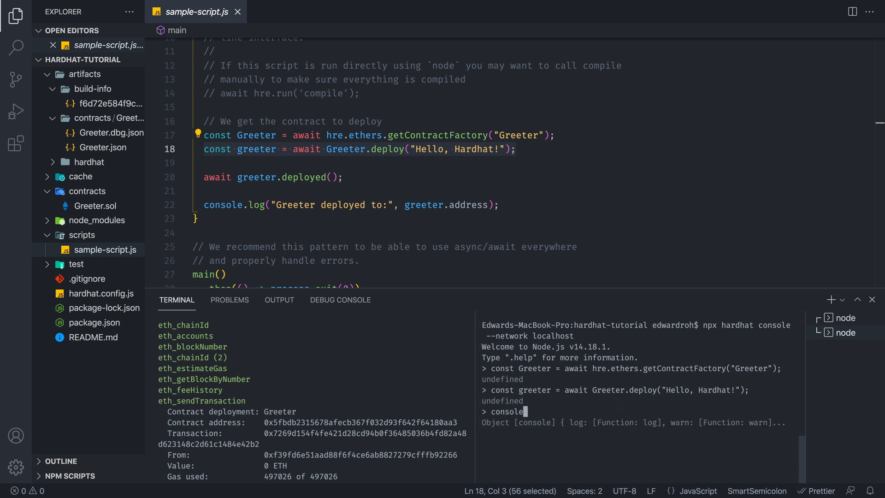
text(.log()
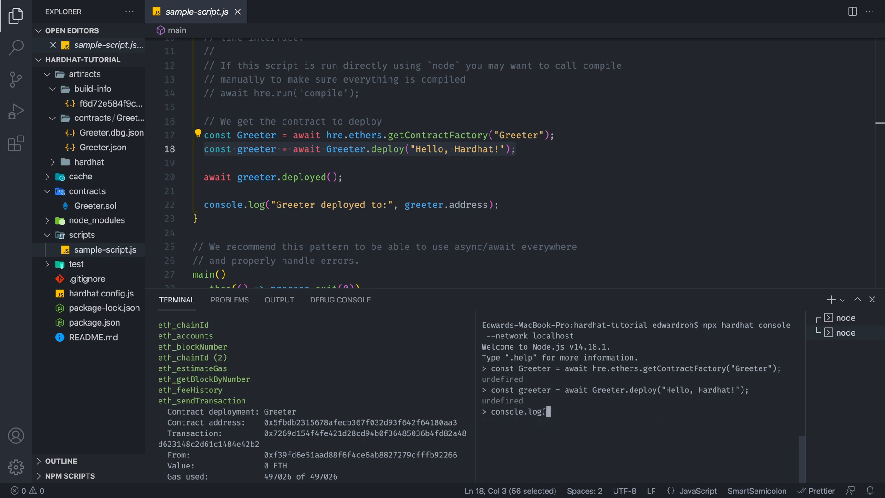
text(await g)
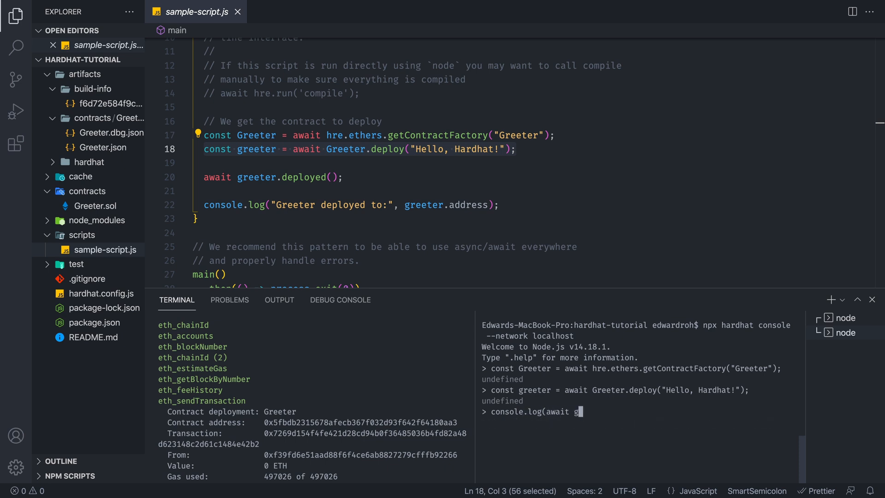
text(reeter.)
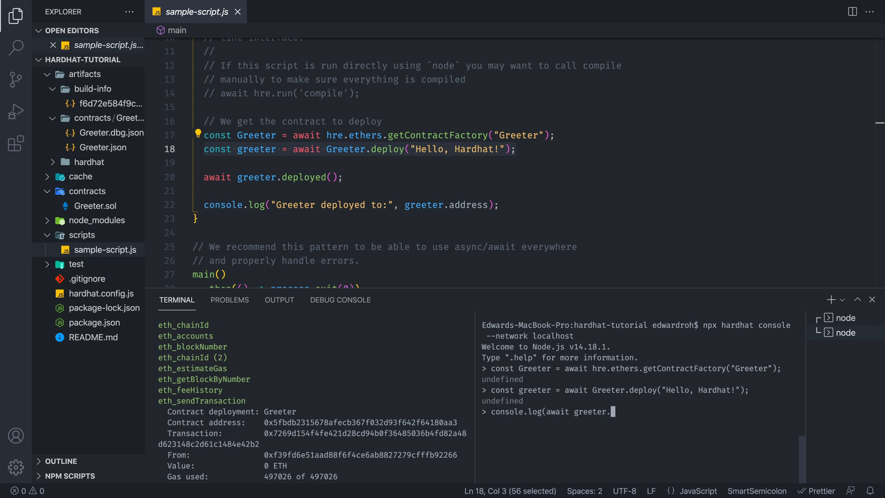
text(greet)
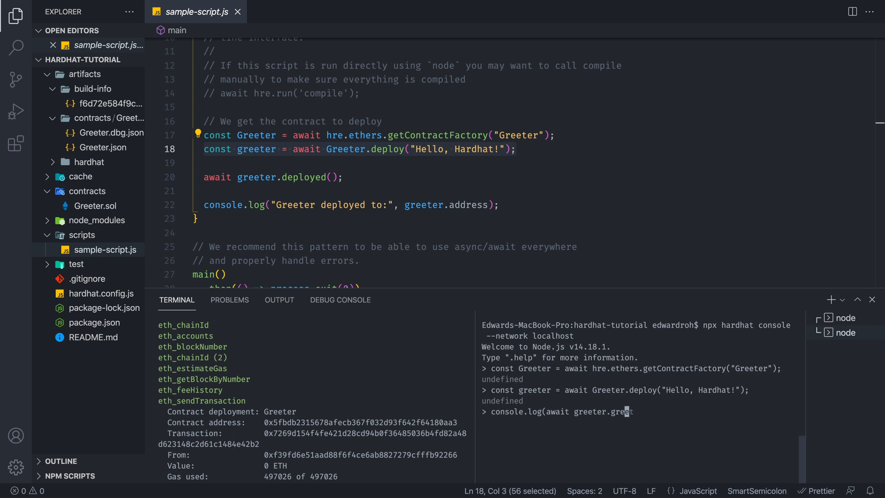
text(()))
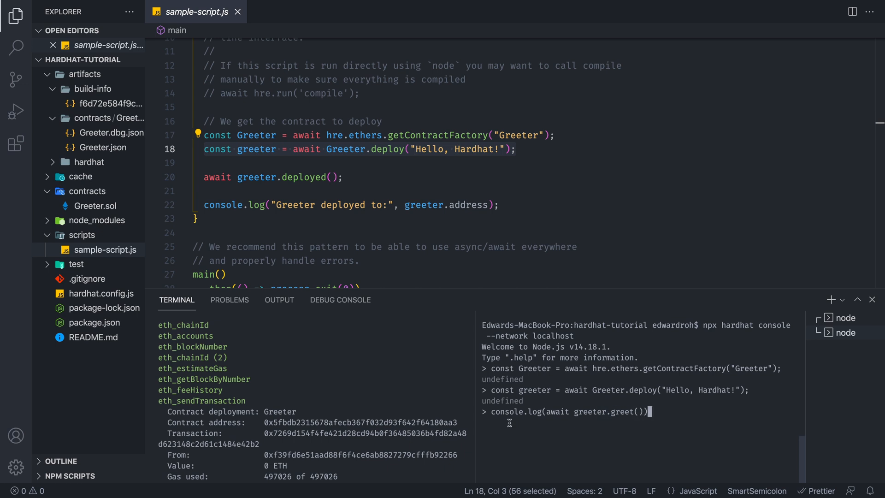
click(94, 206)
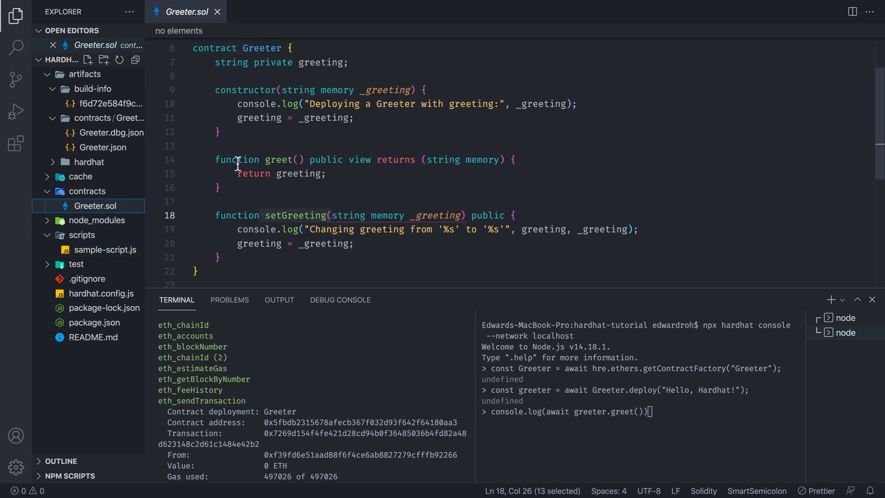
key(Enter)
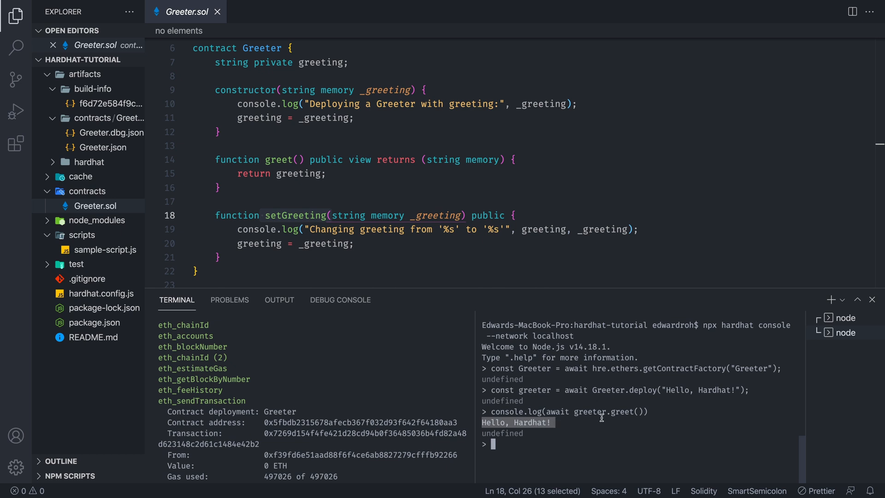
mouse_move(350, 147)
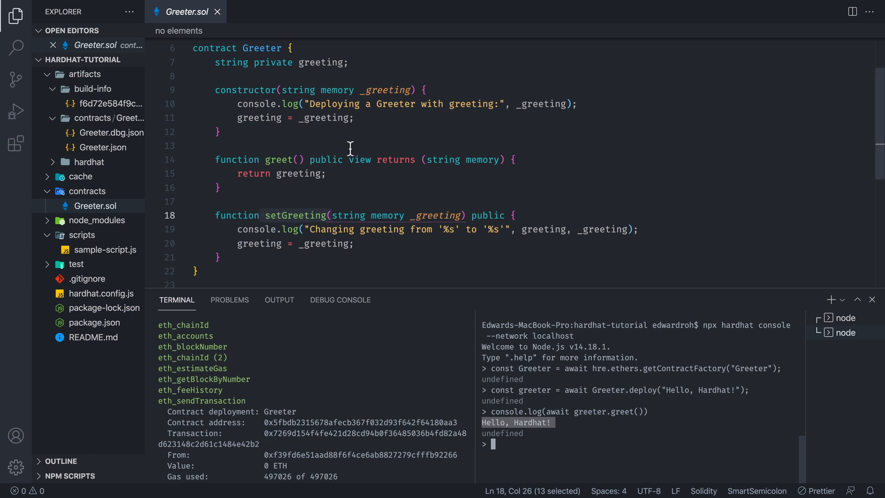
mouse_move(332, 332)
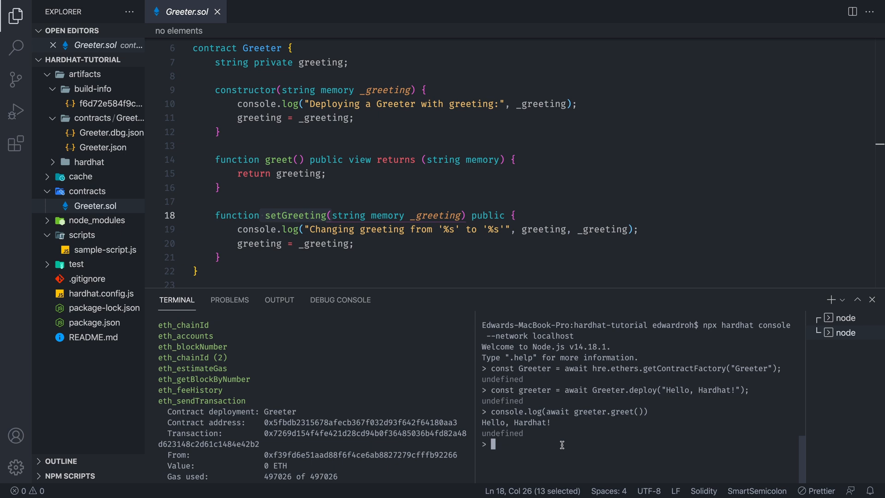
mouse_move(577, 442)
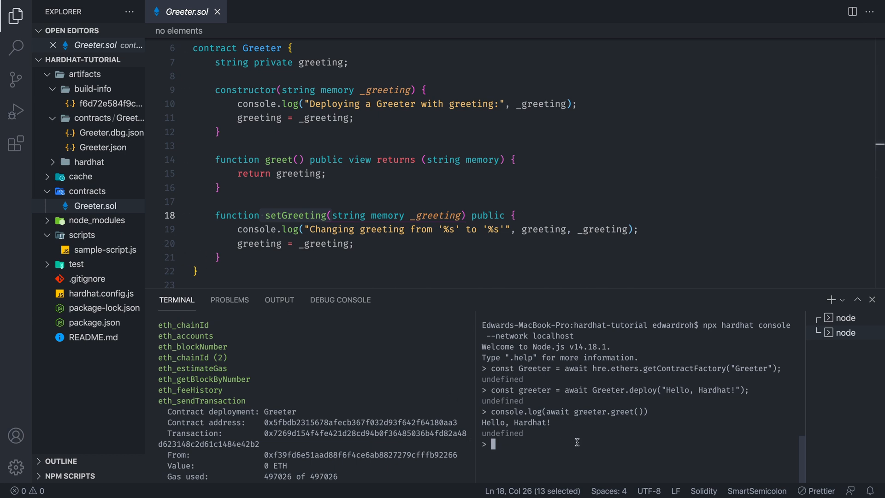
- Call setGreeting('hola hardhat!') on the deployed Greeter from the console
text(console)
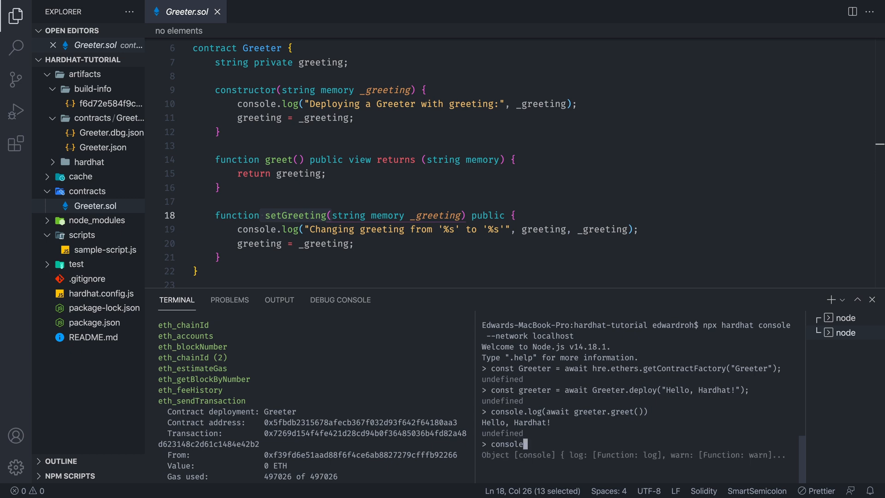
text(.log(await gre)
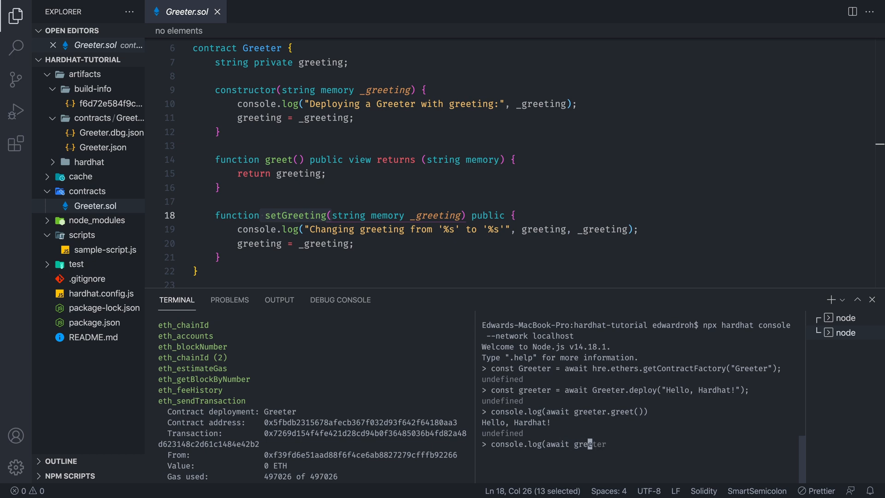
text(.setGreeting)
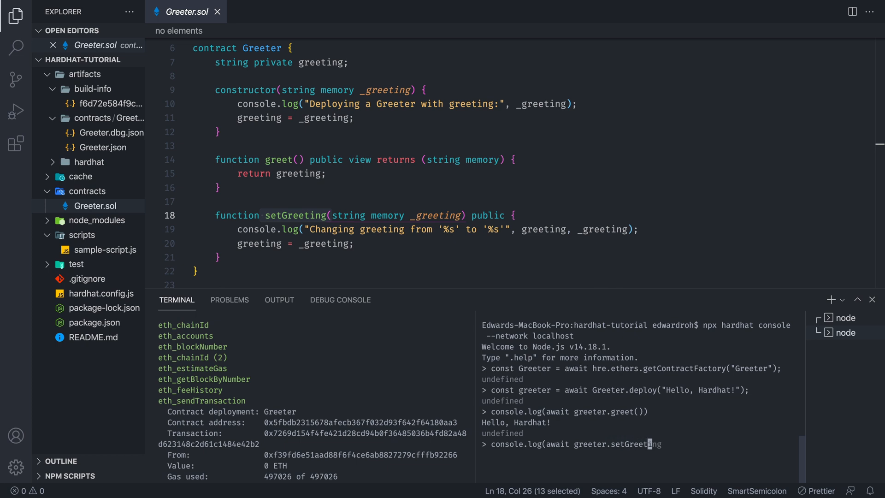
text(('hola)
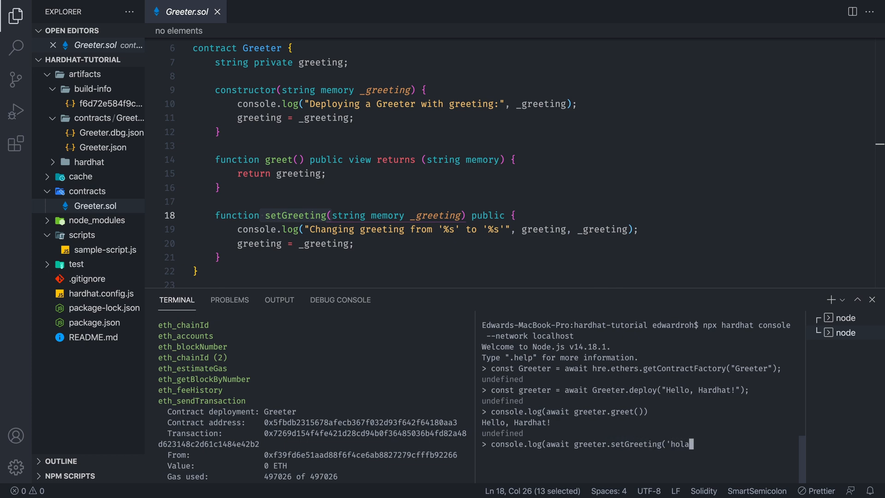
text(hardhat!')
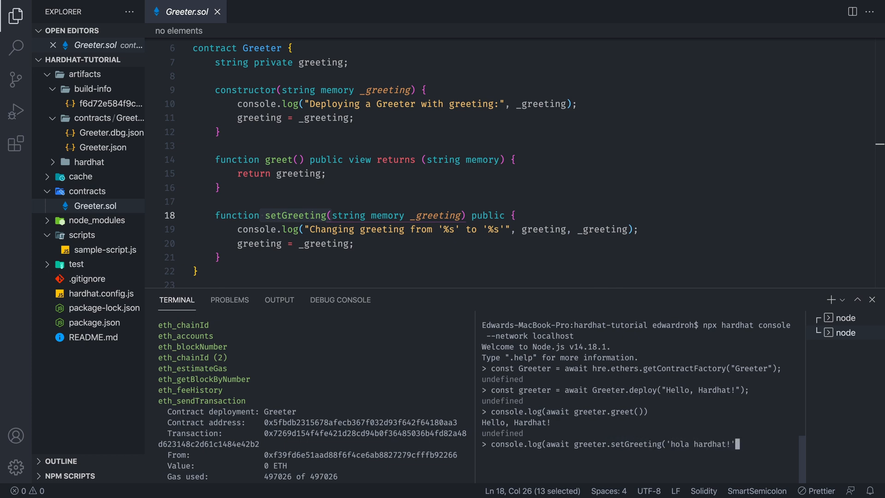
key(Enter)
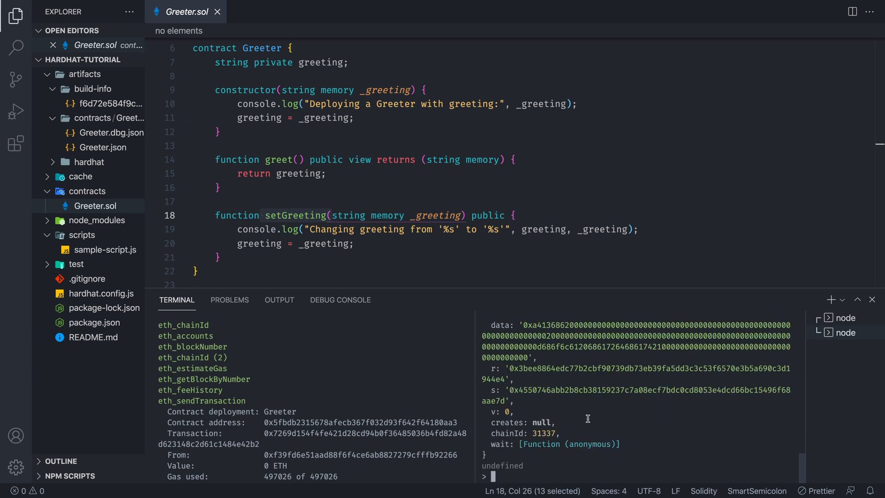
- Log await greeter.greet() to confirm it returns 'hola hardhat!'
text(console.log()
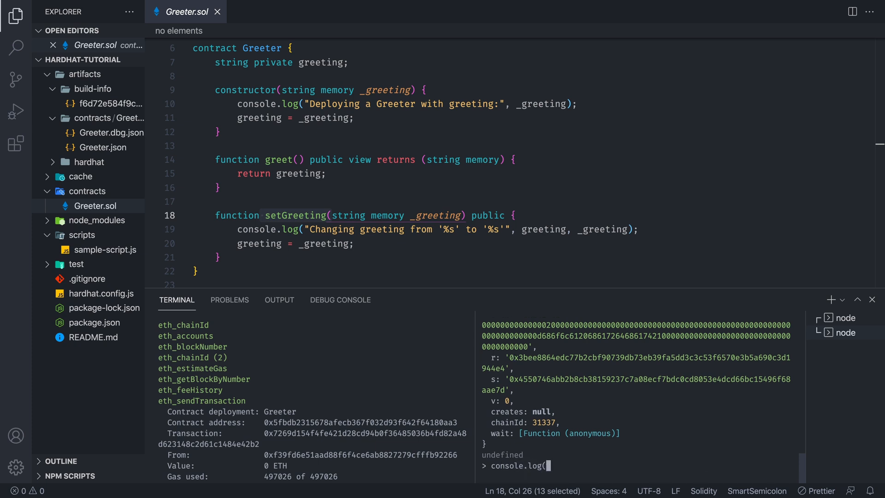
text(a)
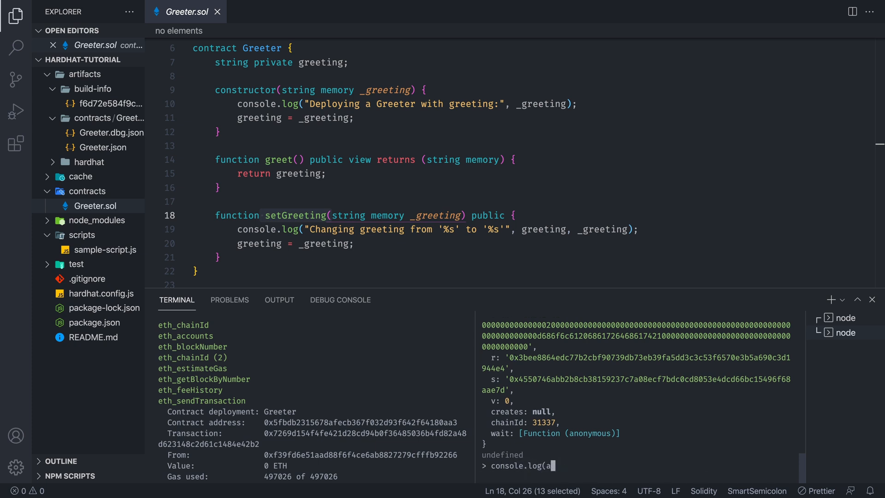
text(wait greeter)
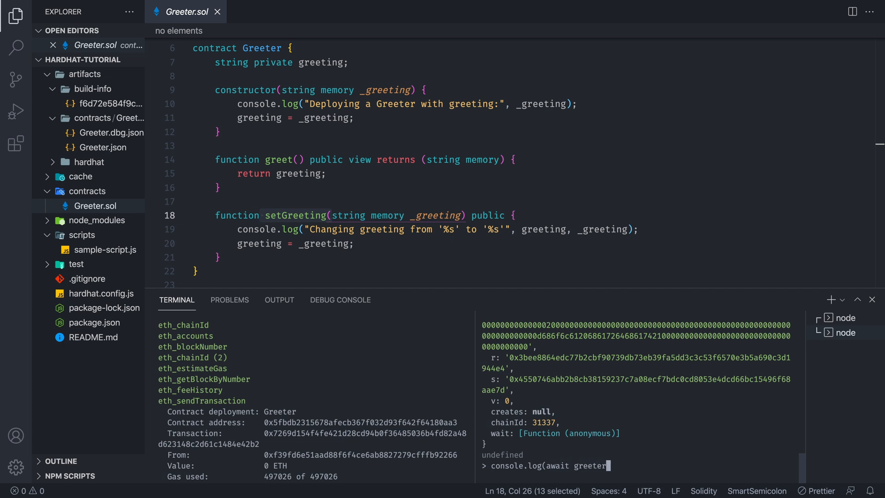
text(.greet()))
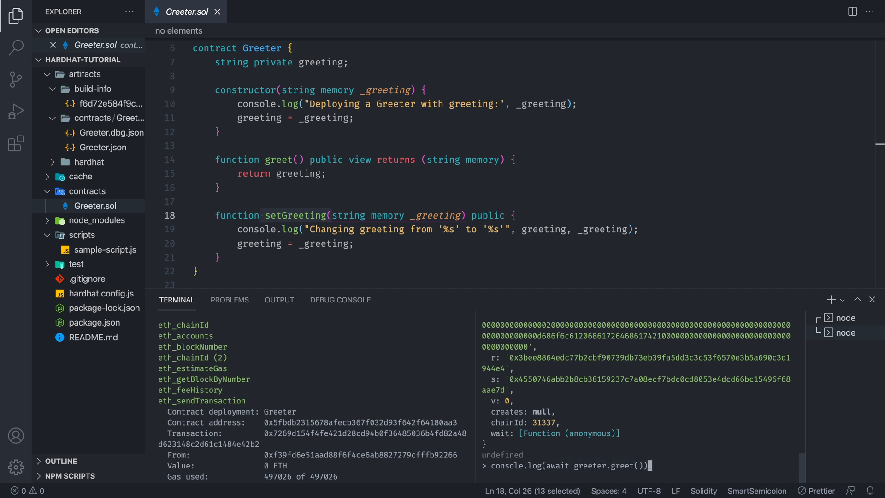
key(Enter)
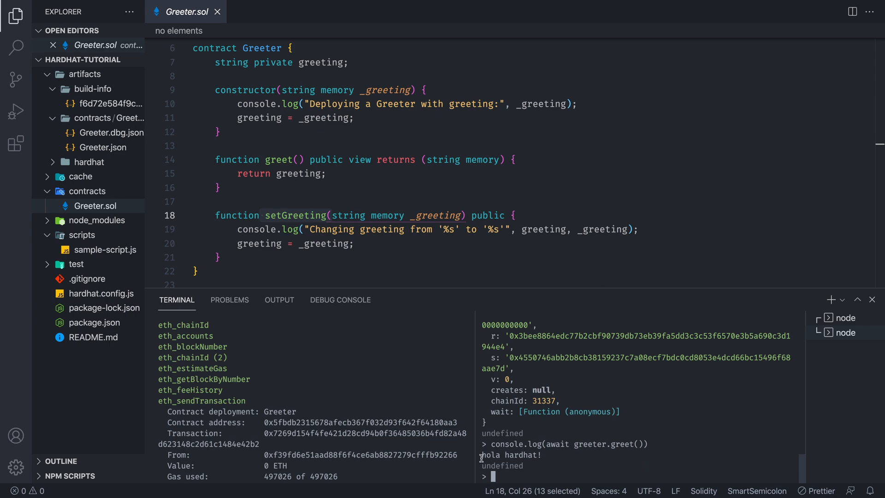
- Insert console.log('im a test') after the first expect line in test/sample-test.js
click(105, 249)
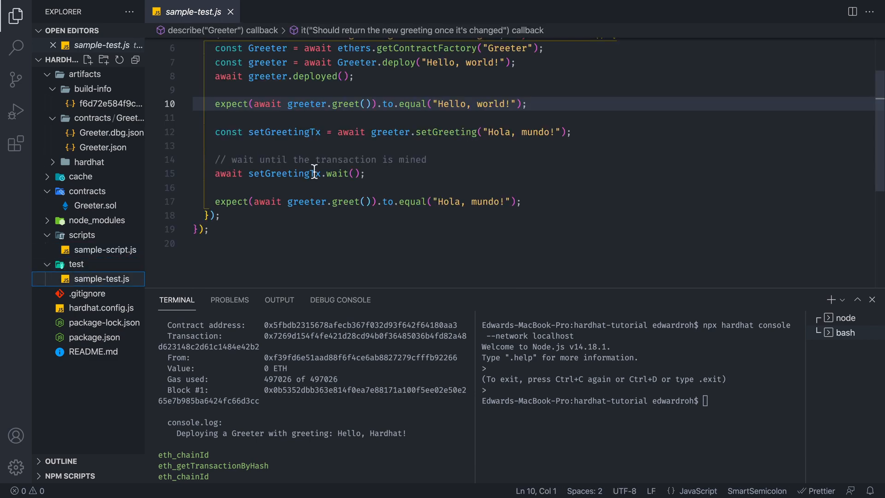
key(Enter)
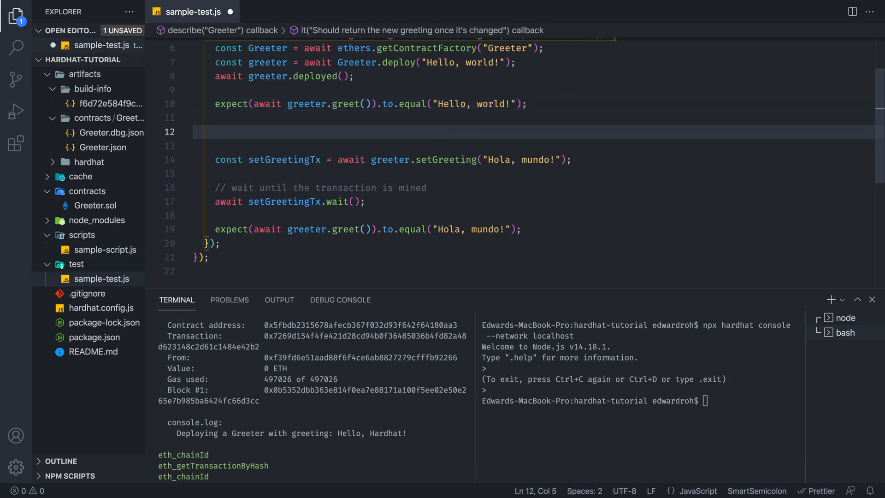
text(console.log)
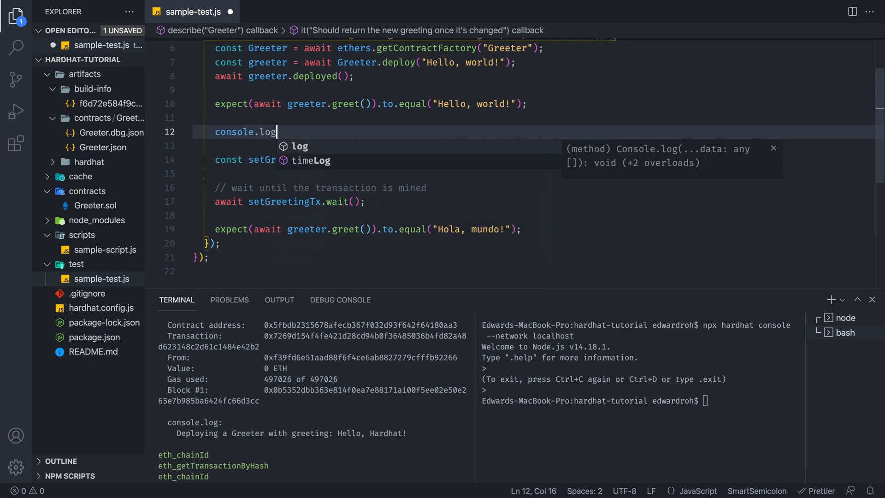
text(('im a test');)
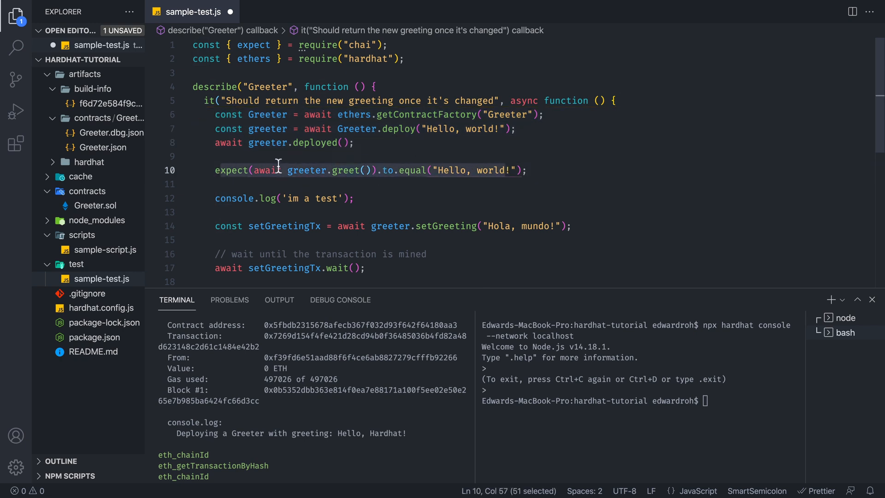
scroll(down, 3)
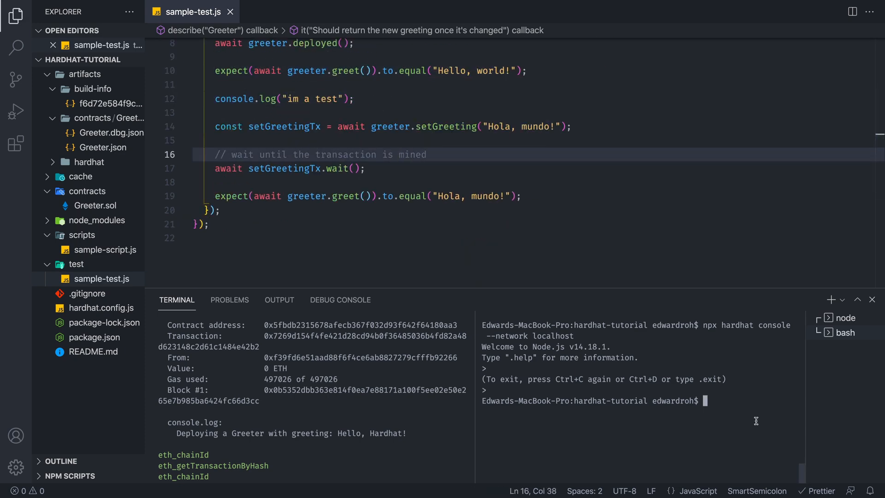
- Run npx hardhat test and highlight the 'im a test' output line
text(npx hardhat test)
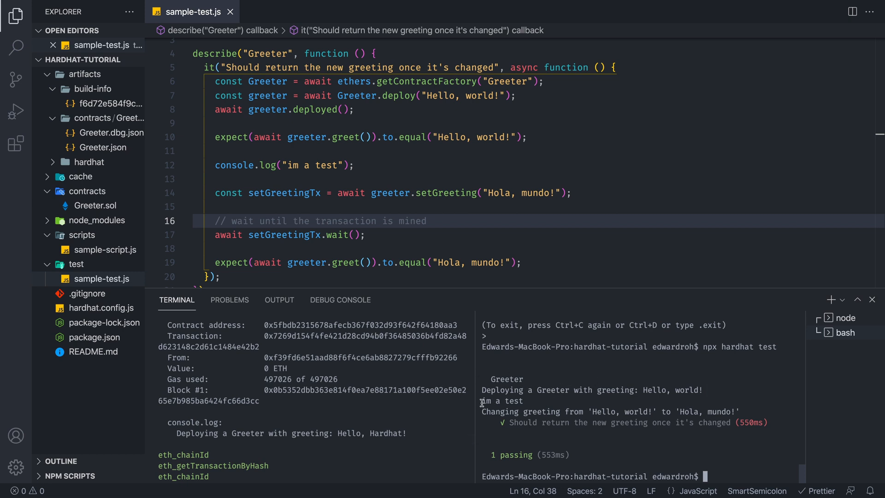
double_click(235, 165)
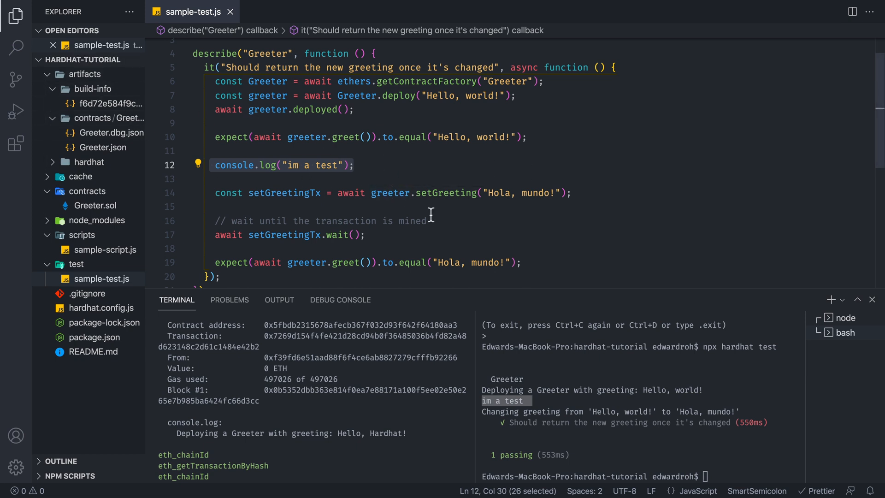
mouse_move(428, 212)
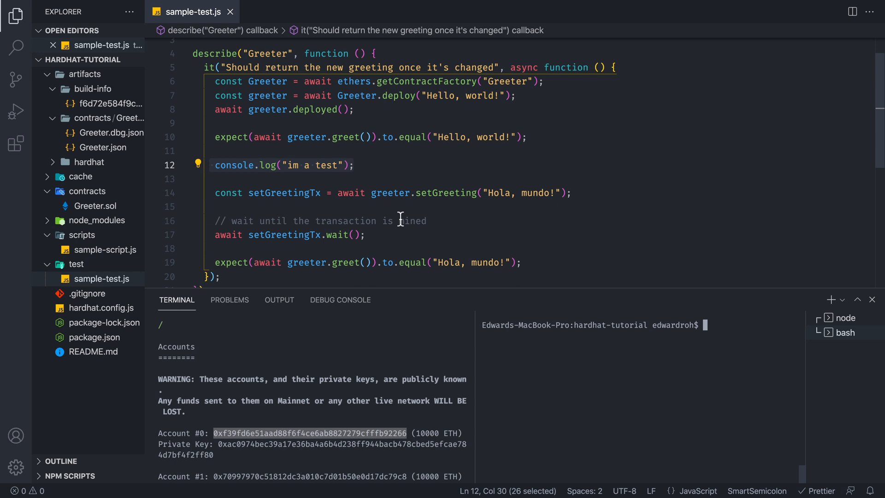
- Type npx hardhat run scripts/sample-test --network ropsten in the terminal without running it
text(npx hardhat run scripts/sample-test --network ropsten)
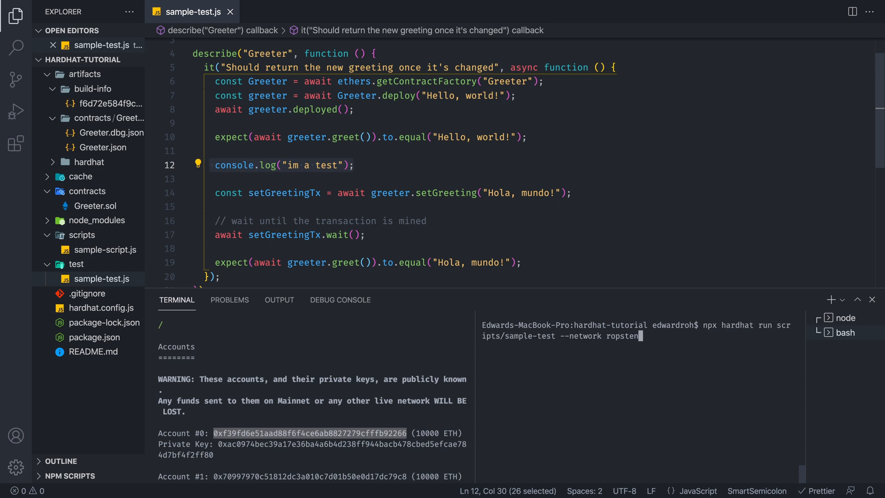
mouse_move(596, 335)
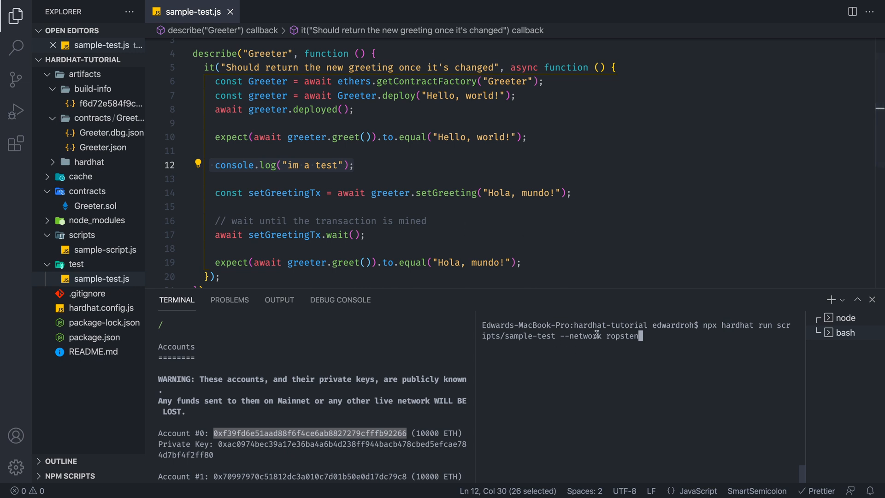
mouse_move(620, 336)
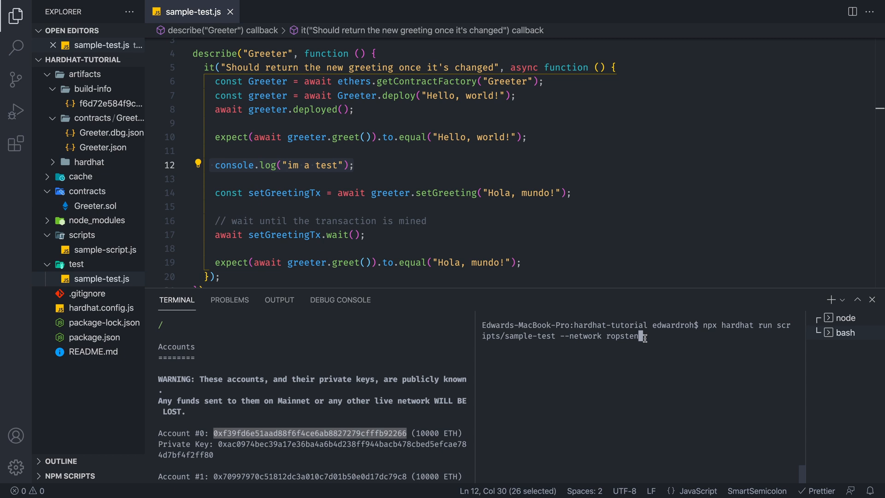
- Open hardhat.config.js and scroll through its accounts task and Solidity 0.8.4 settings
click(101, 322)
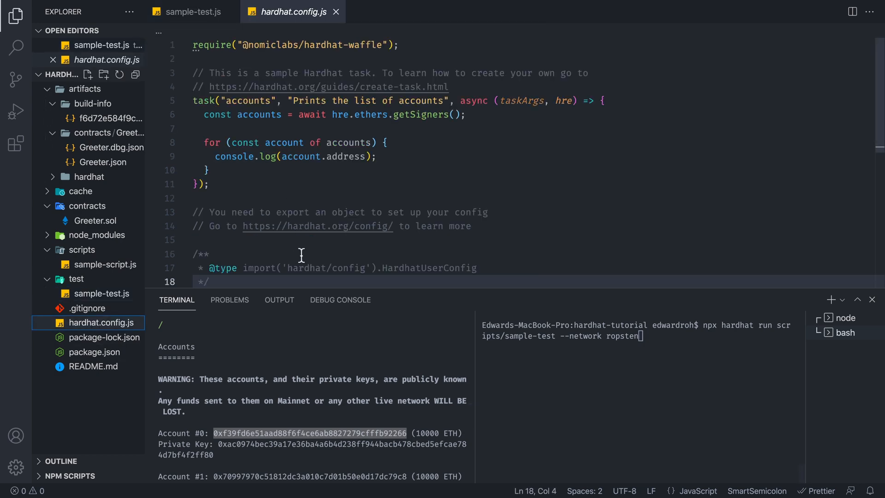
mouse_move(327, 212)
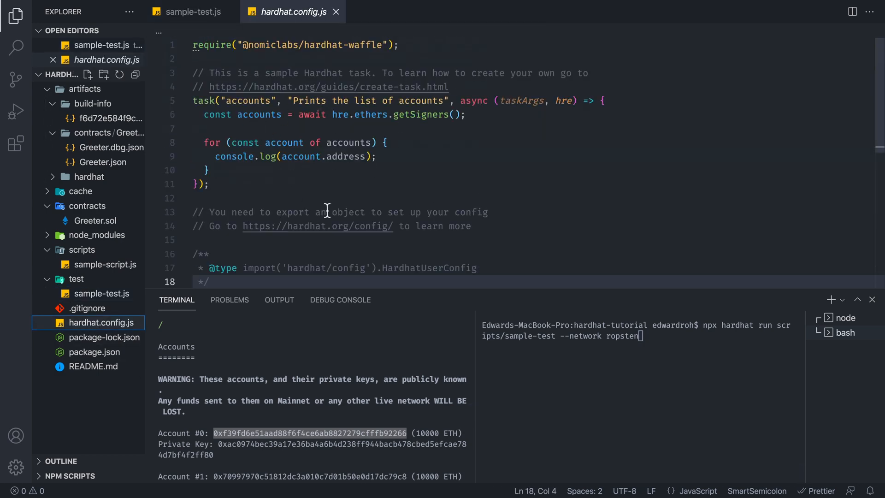
scroll(down, 3)
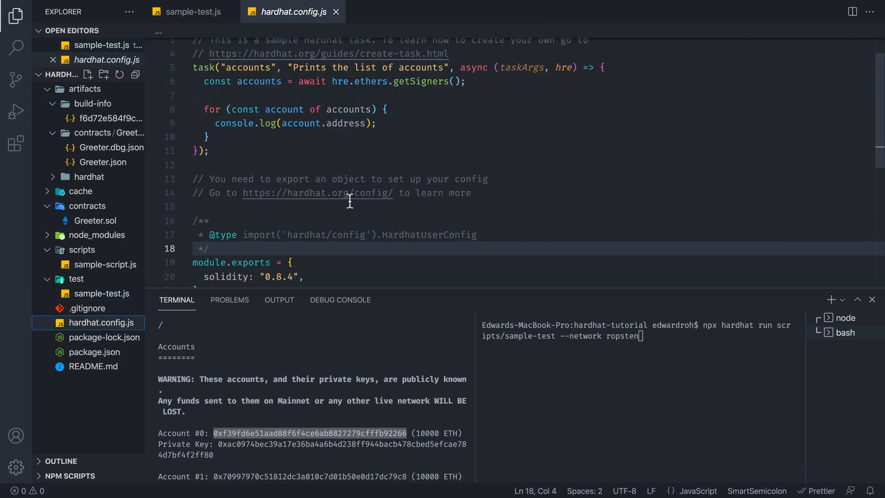